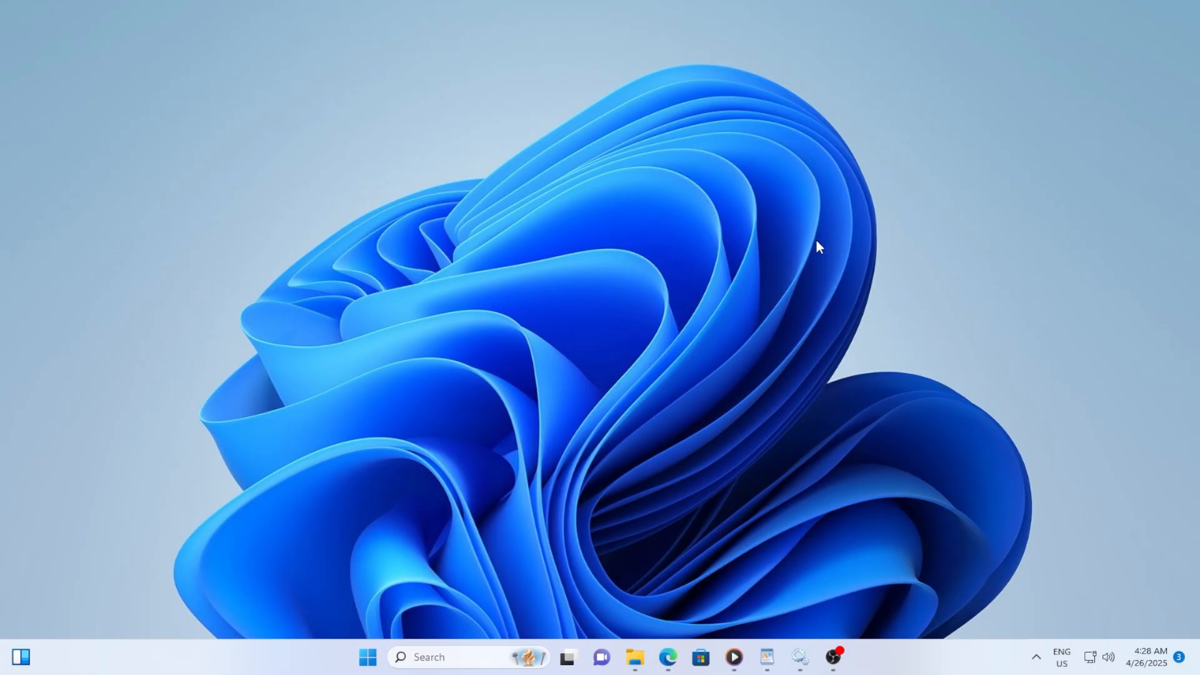
pyautogui.moveTo(841, 423)
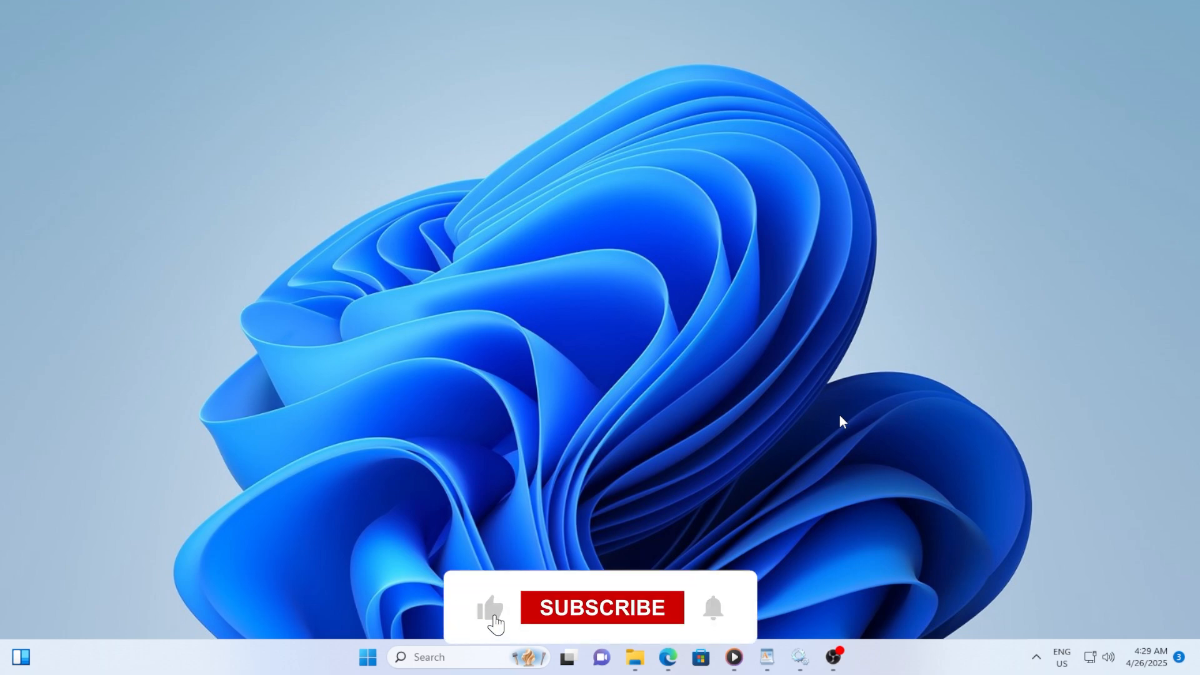
# Reach System > Troubleshoot > Other troubleshooters from the Start menu's Settings
pyautogui.click(601, 607)
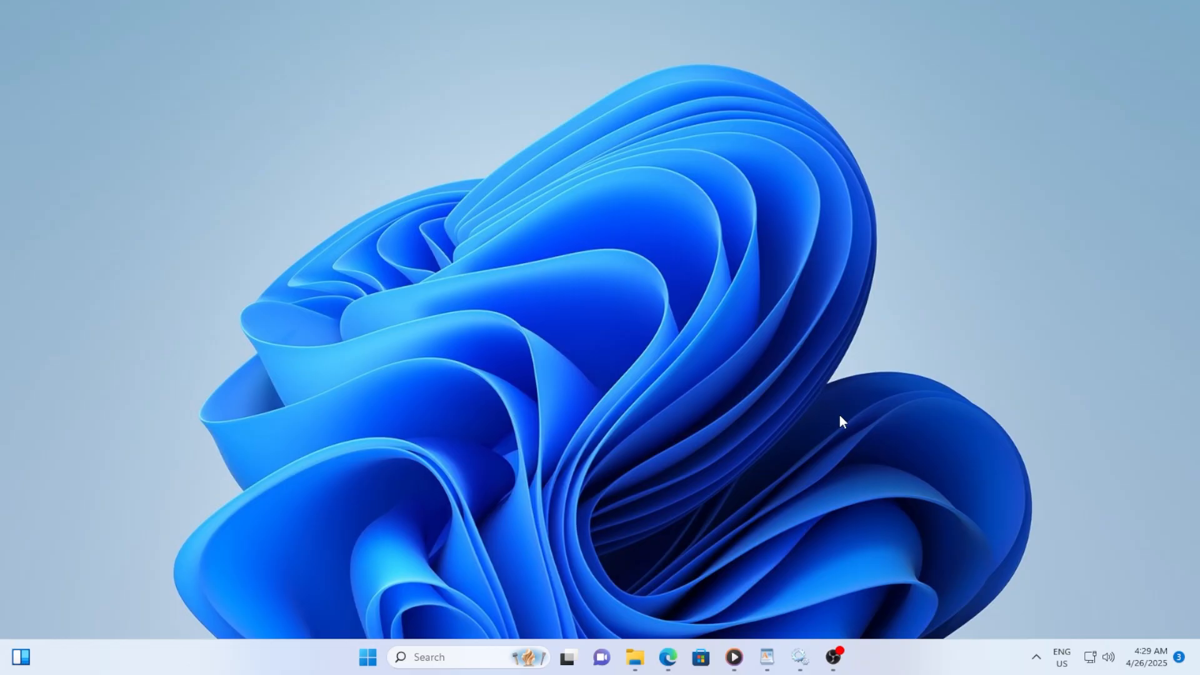
pyautogui.moveTo(879, 349)
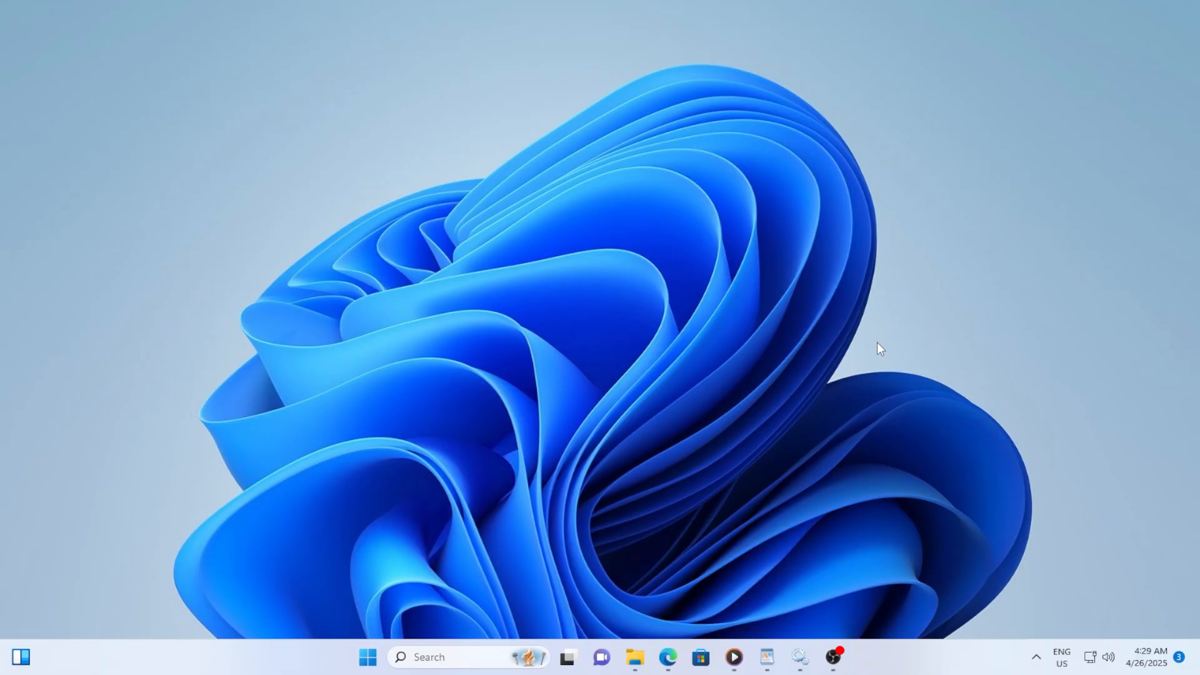
pyautogui.moveTo(901, 337)
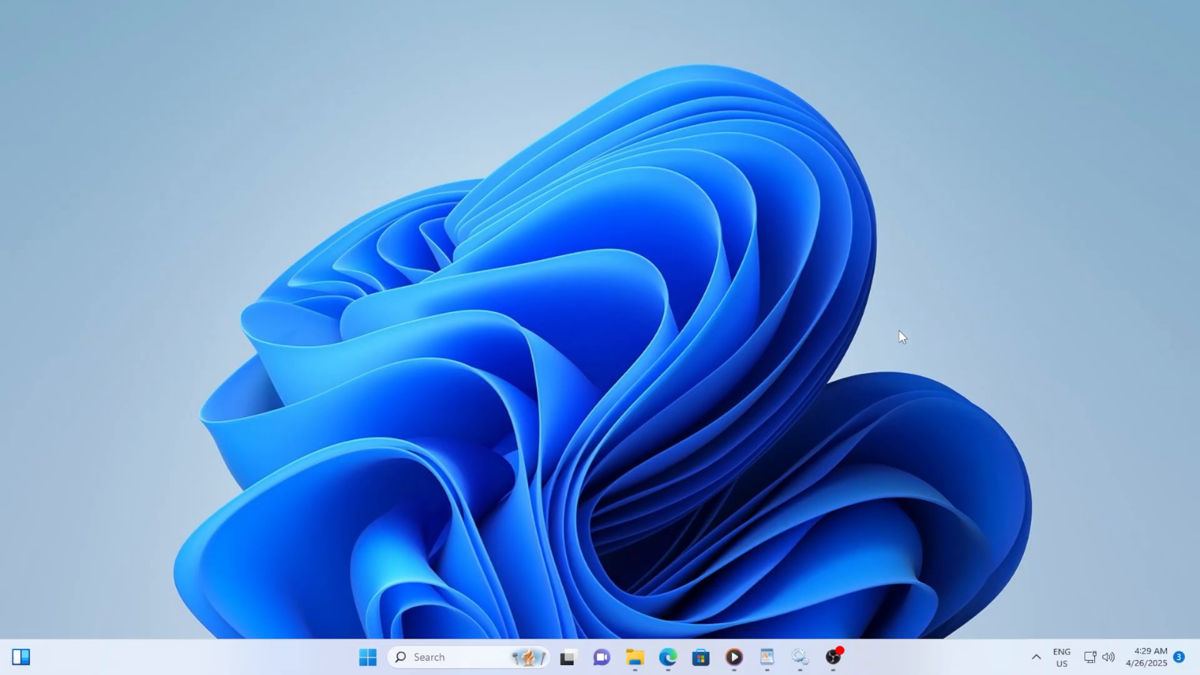
pyautogui.click(368, 657)
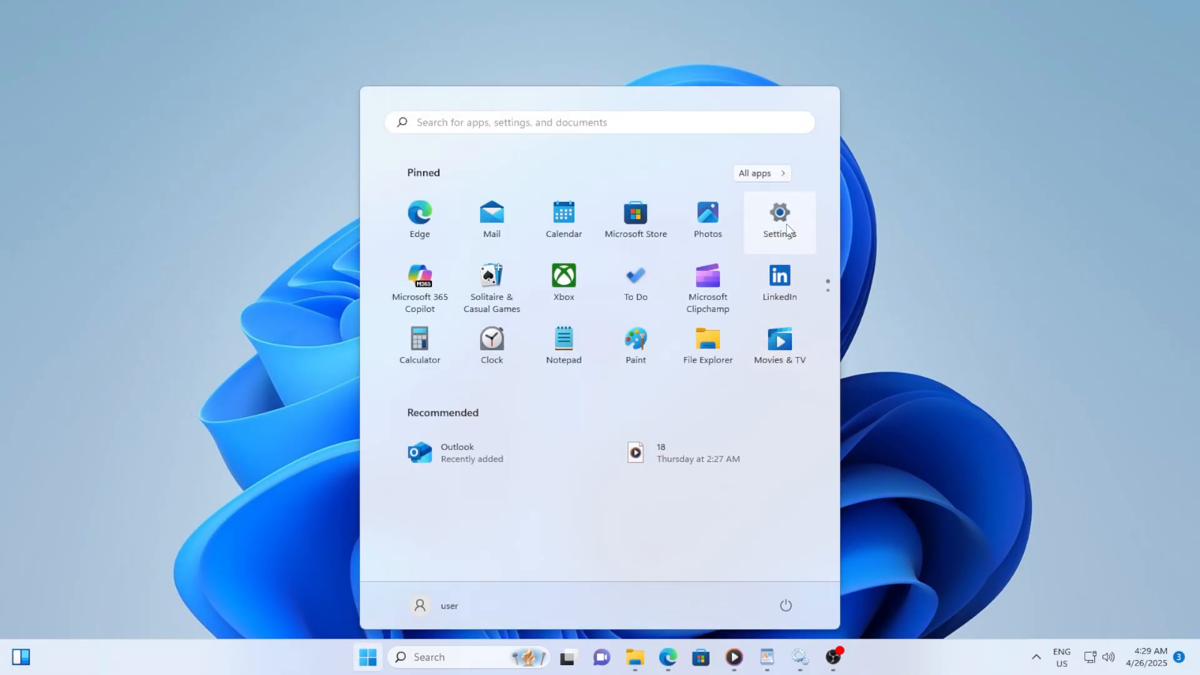
pyautogui.click(779, 216)
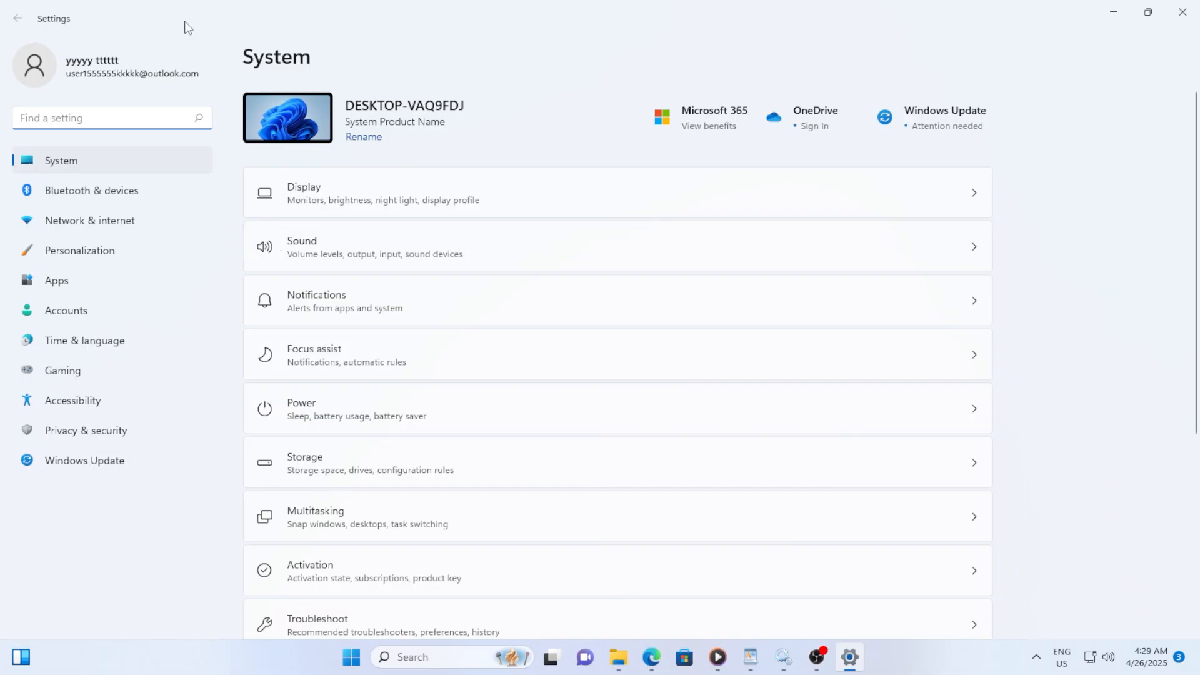
pyautogui.scroll(-3)
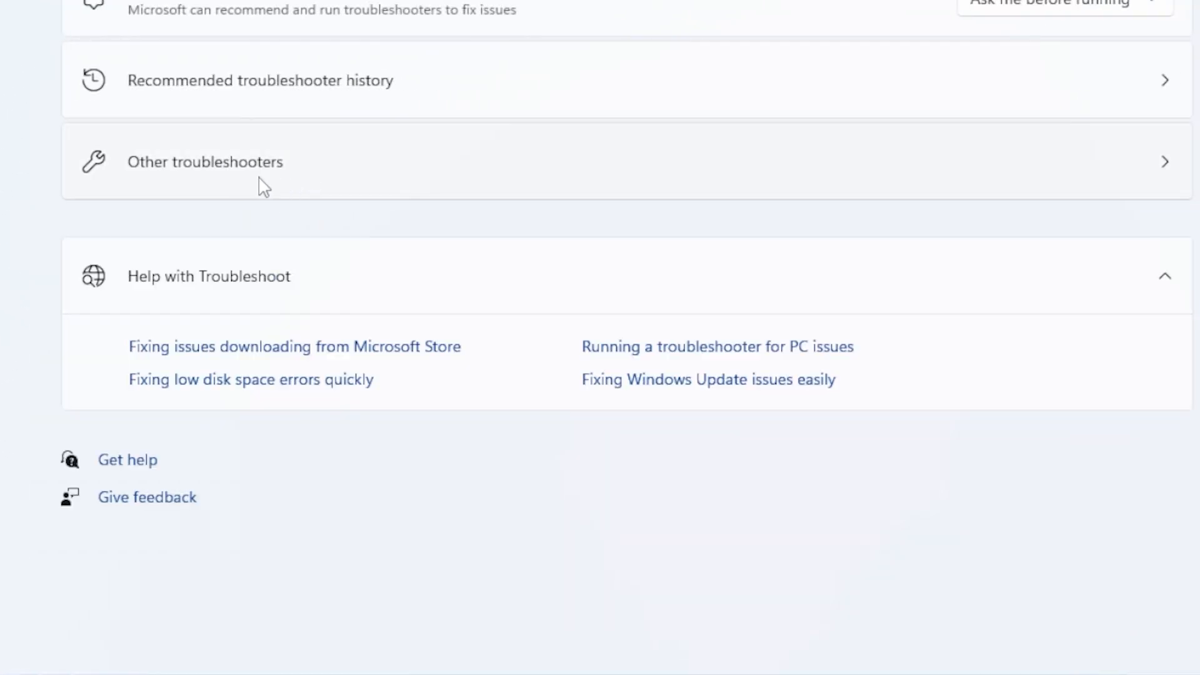
pyautogui.click(204, 161)
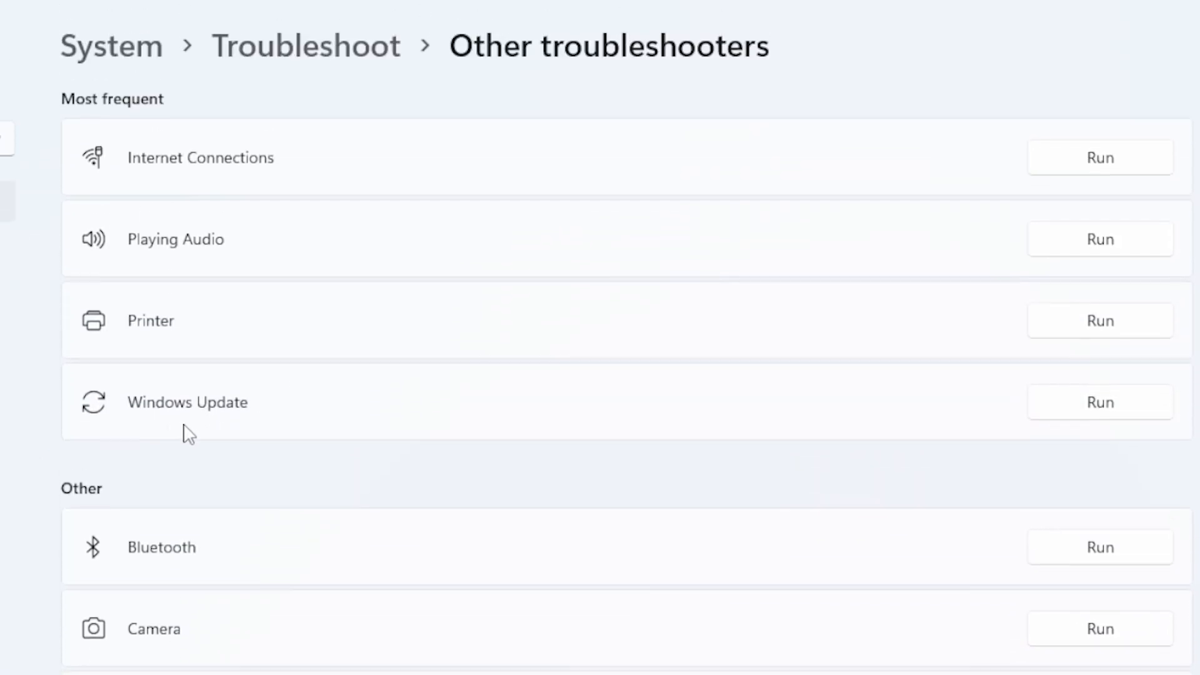
# Run the Windows Update troubleshooter and let it detect problems
pyautogui.click(1100, 401)
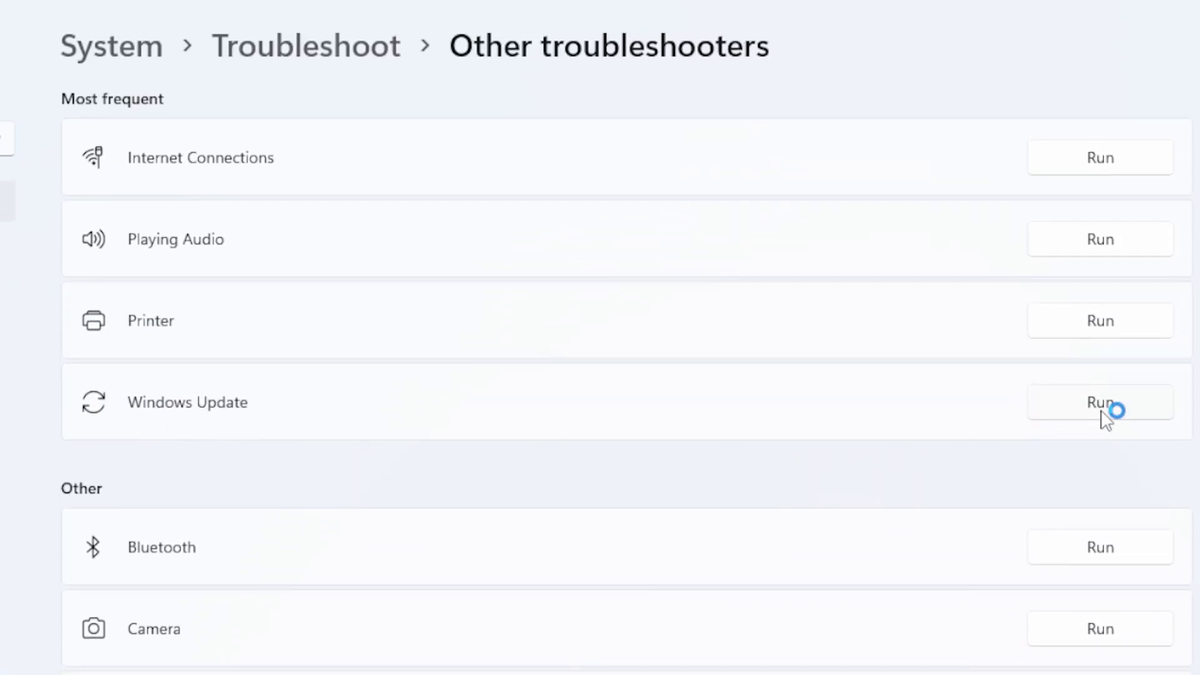
pyautogui.click(1100, 401)
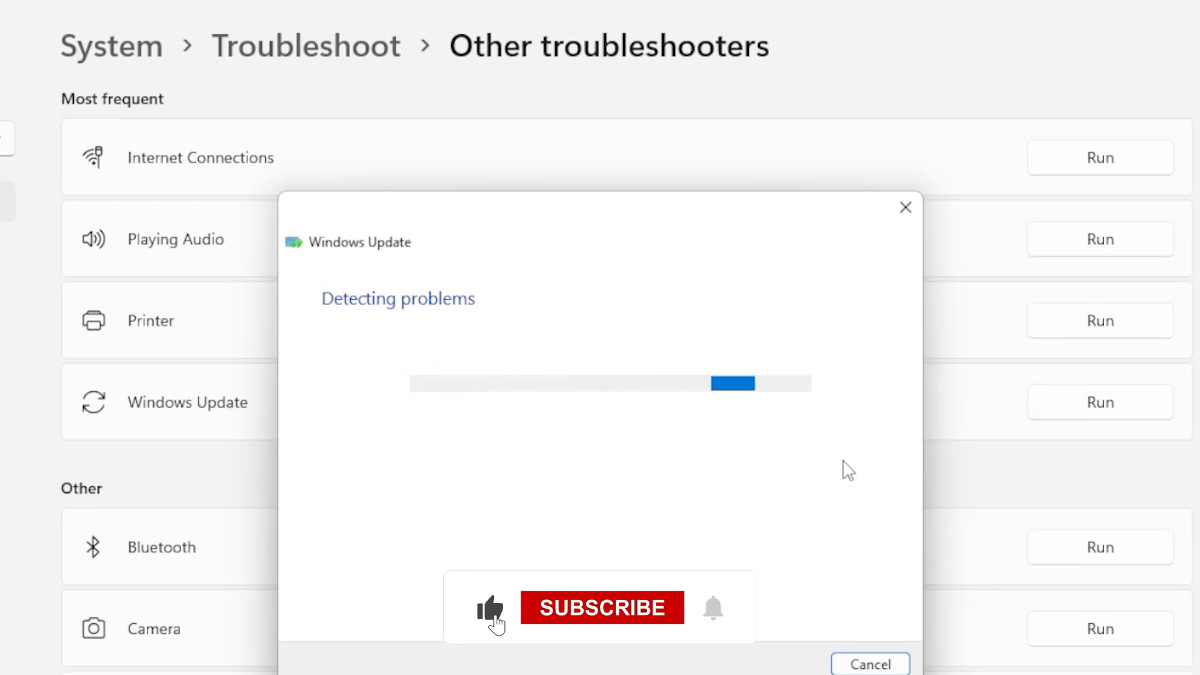
pyautogui.click(602, 608)
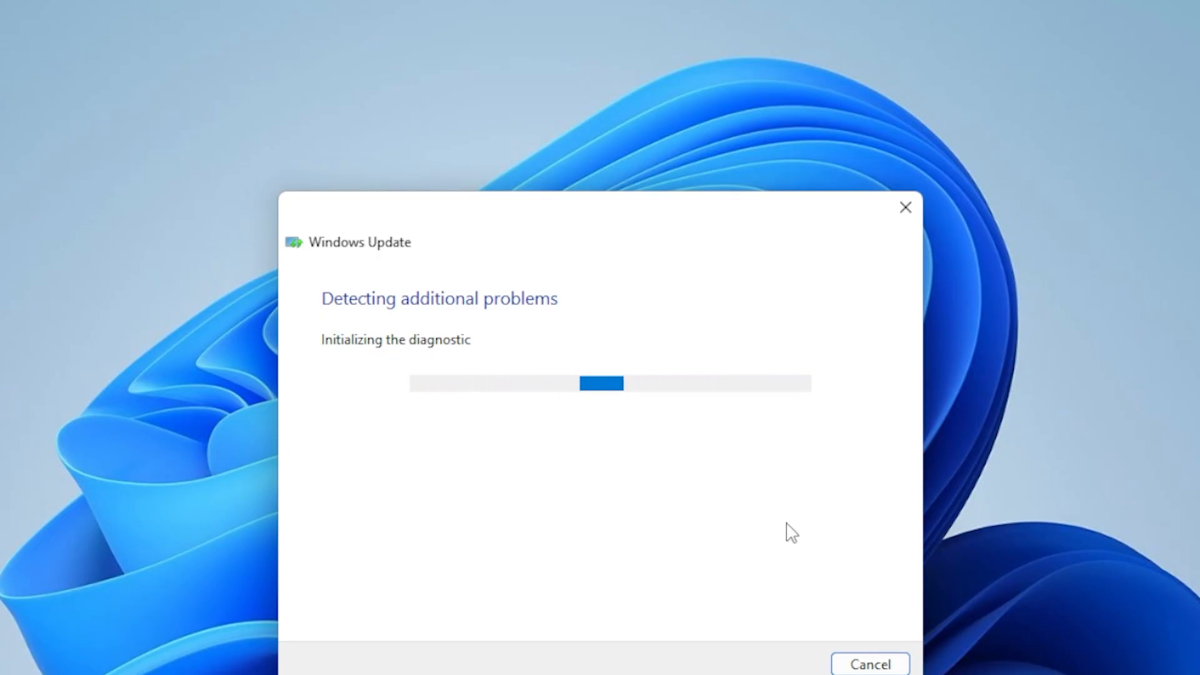
pyautogui.moveTo(867, 562)
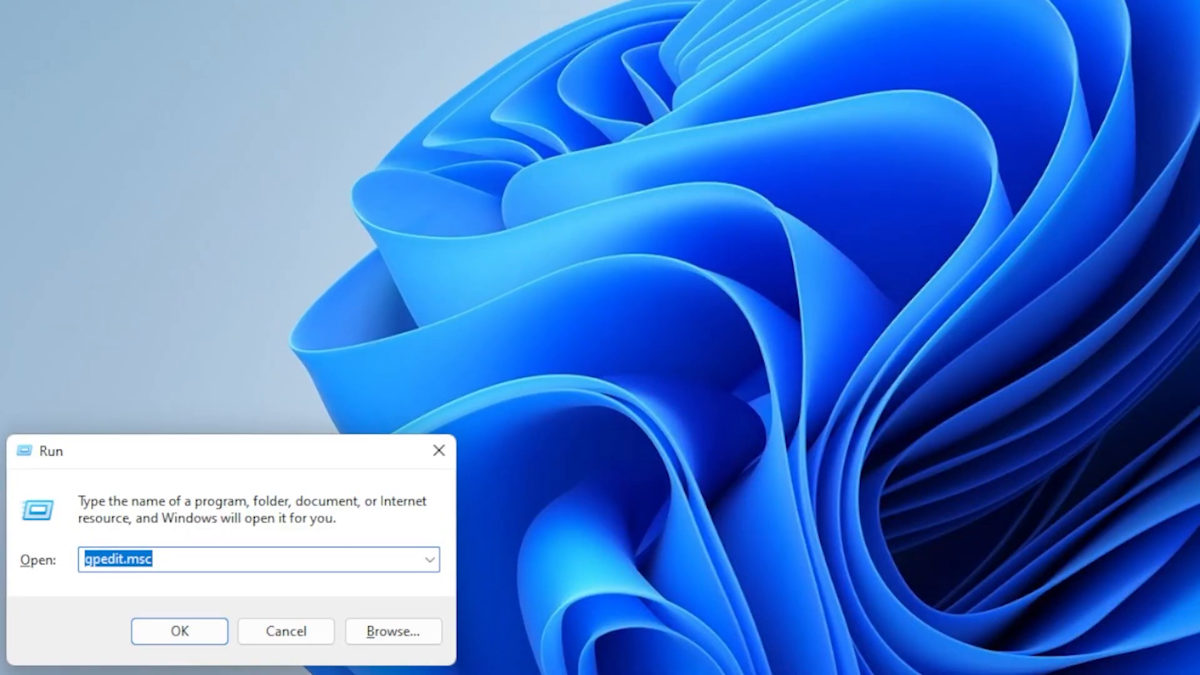
# Launch services.msc from Run and stop the Windows Update service
pyautogui.write('services.msc')
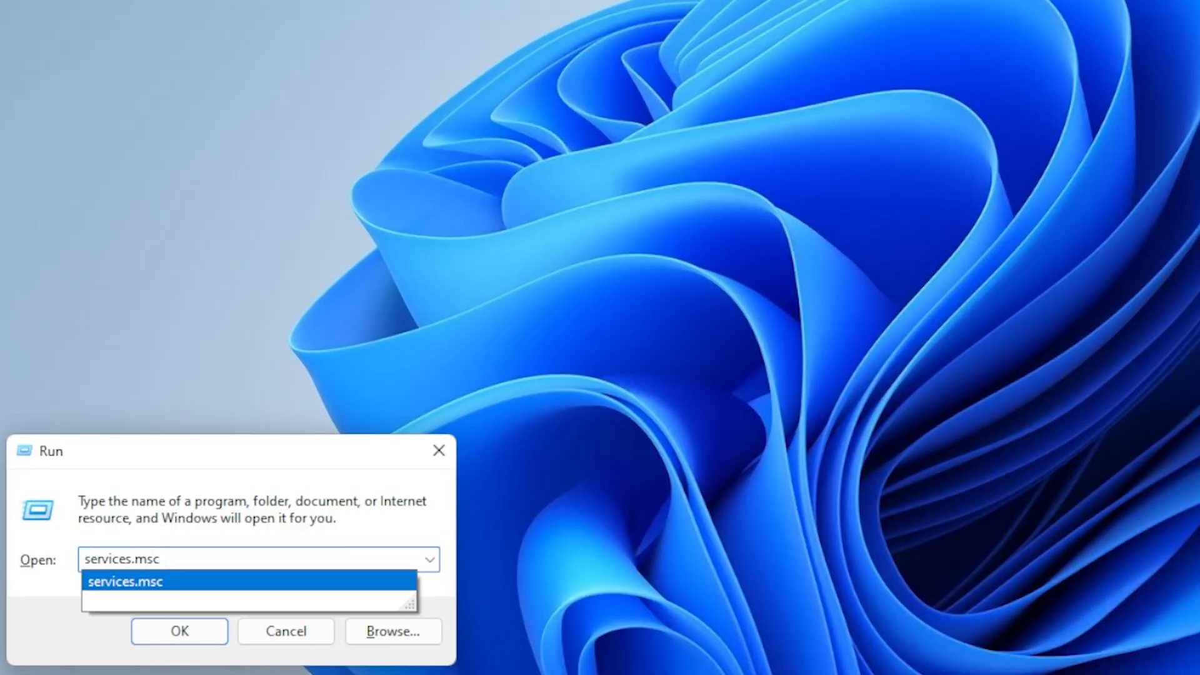
pyautogui.click(178, 630)
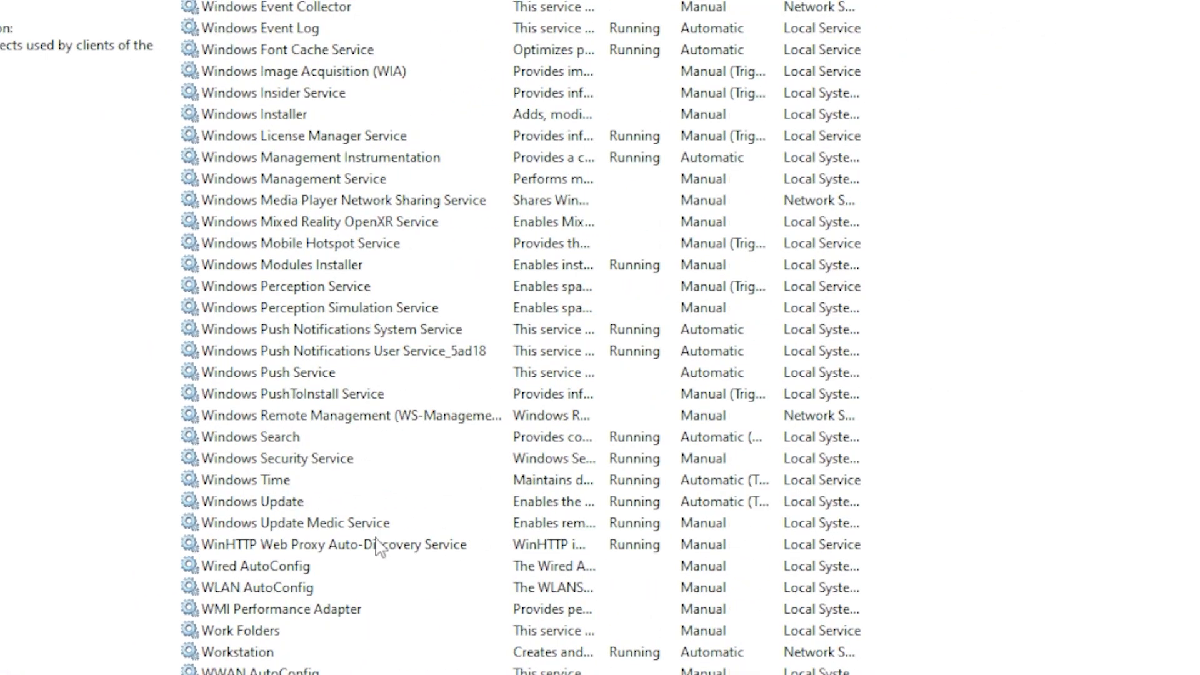
pyautogui.rightClick(253, 502)
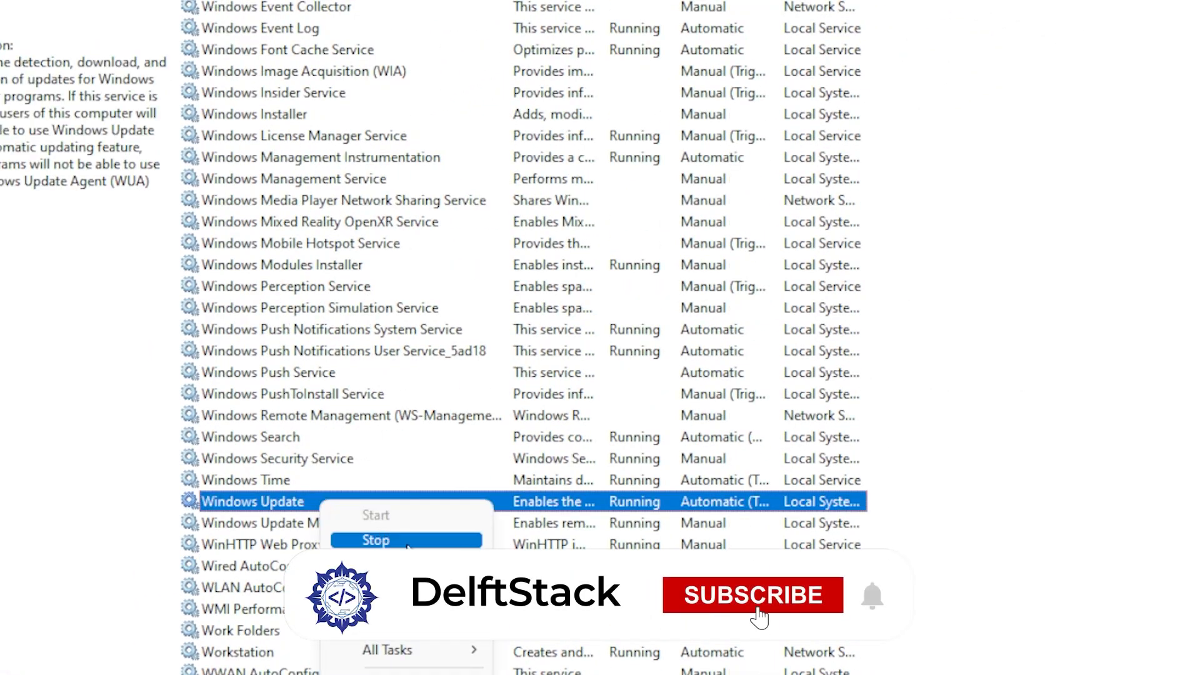
pyautogui.click(753, 595)
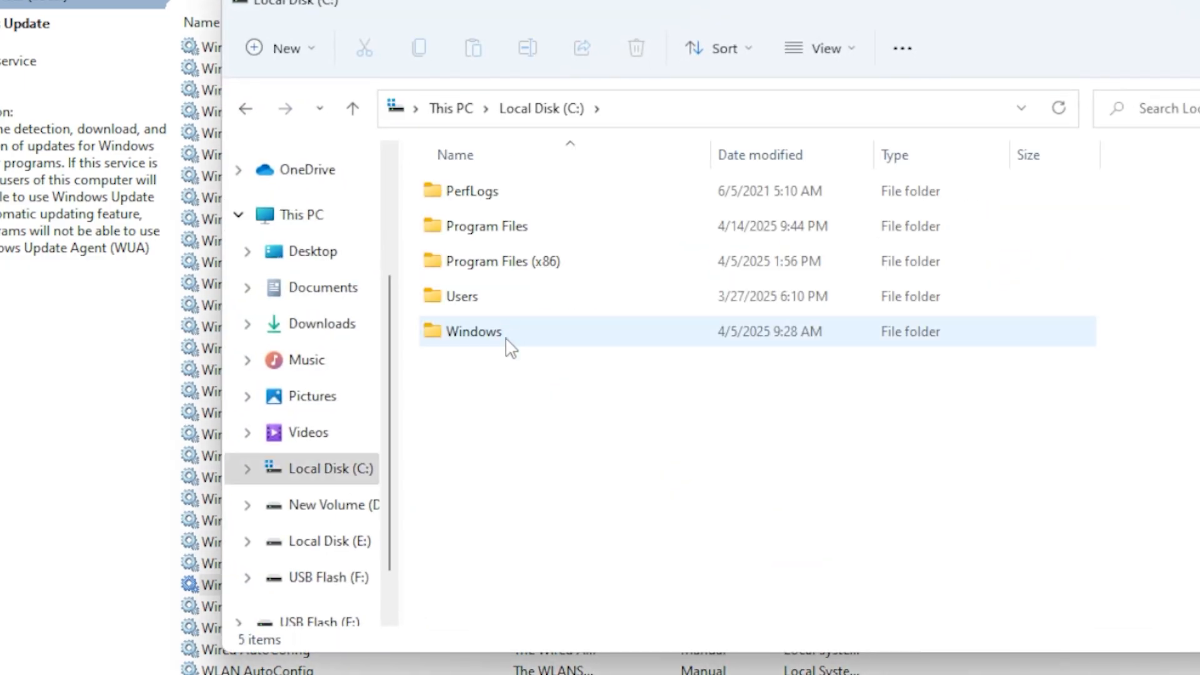
# Delete all 16 cached items in C:\Windows\SoftwareDistribution\Download
pyautogui.doubleClick(472, 332)
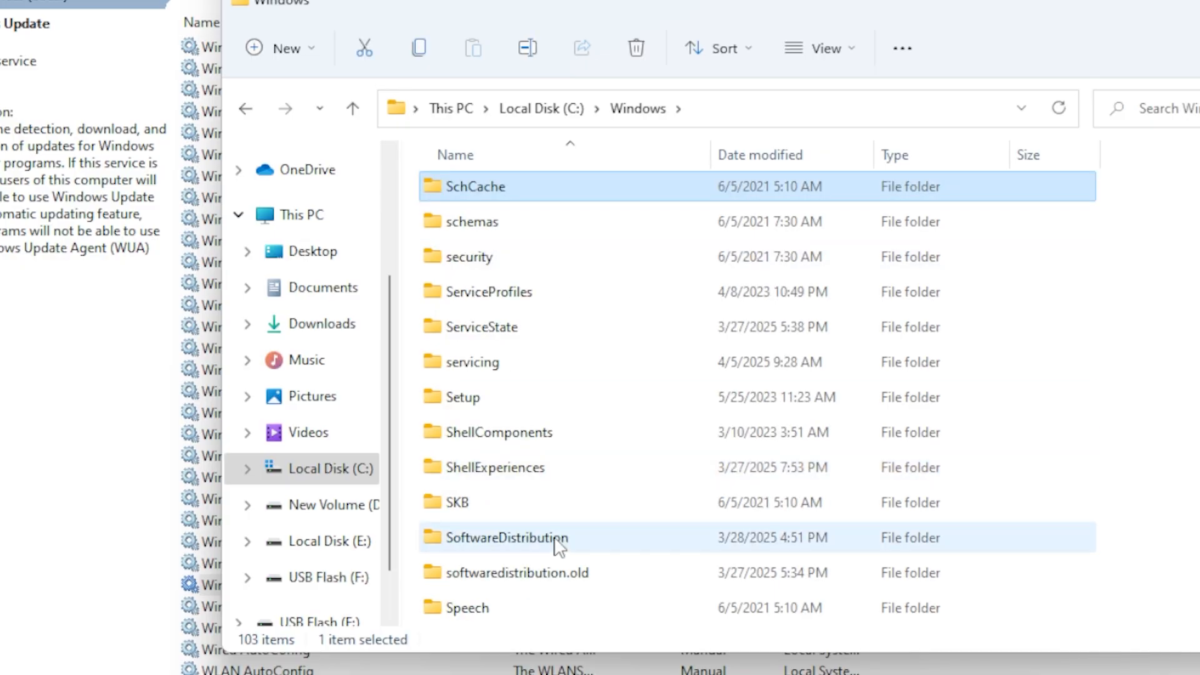
pyautogui.doubleClick(505, 538)
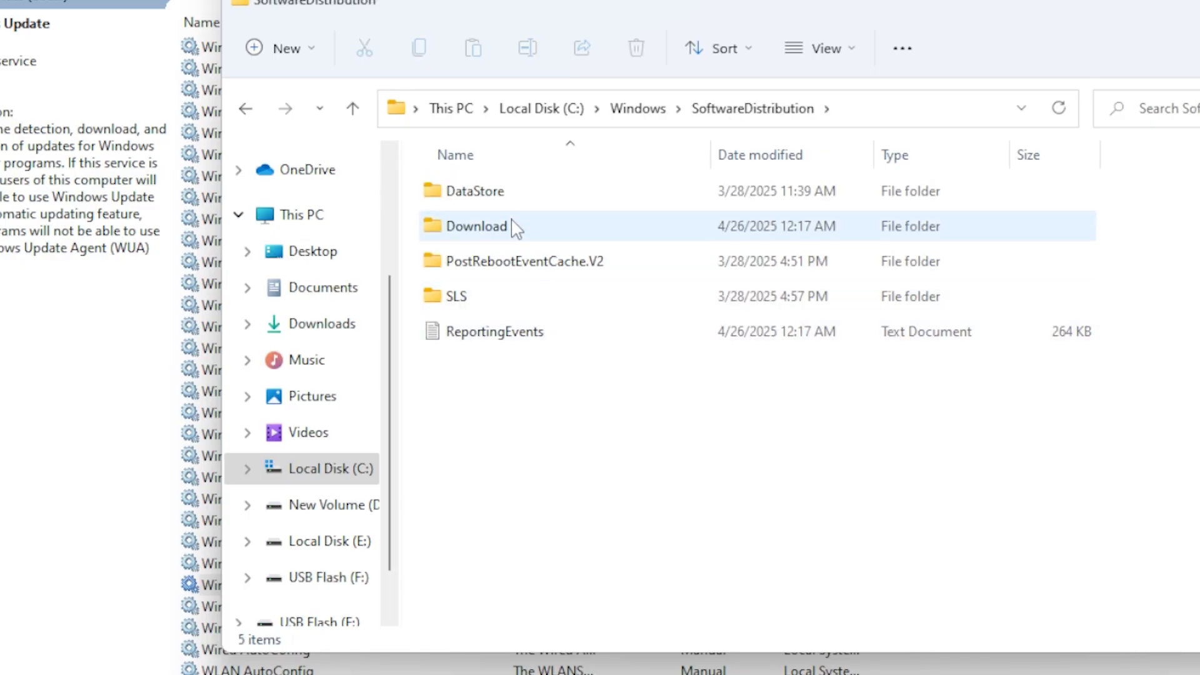
pyautogui.doubleClick(477, 227)
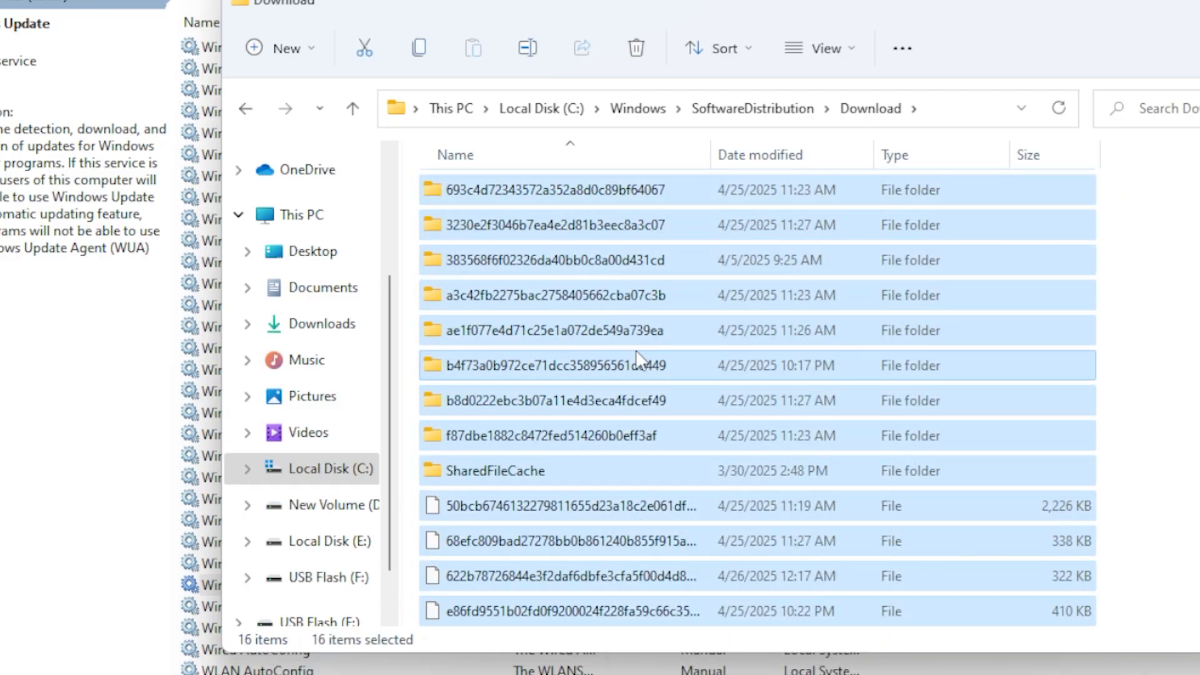
pyautogui.rightClick(639, 365)
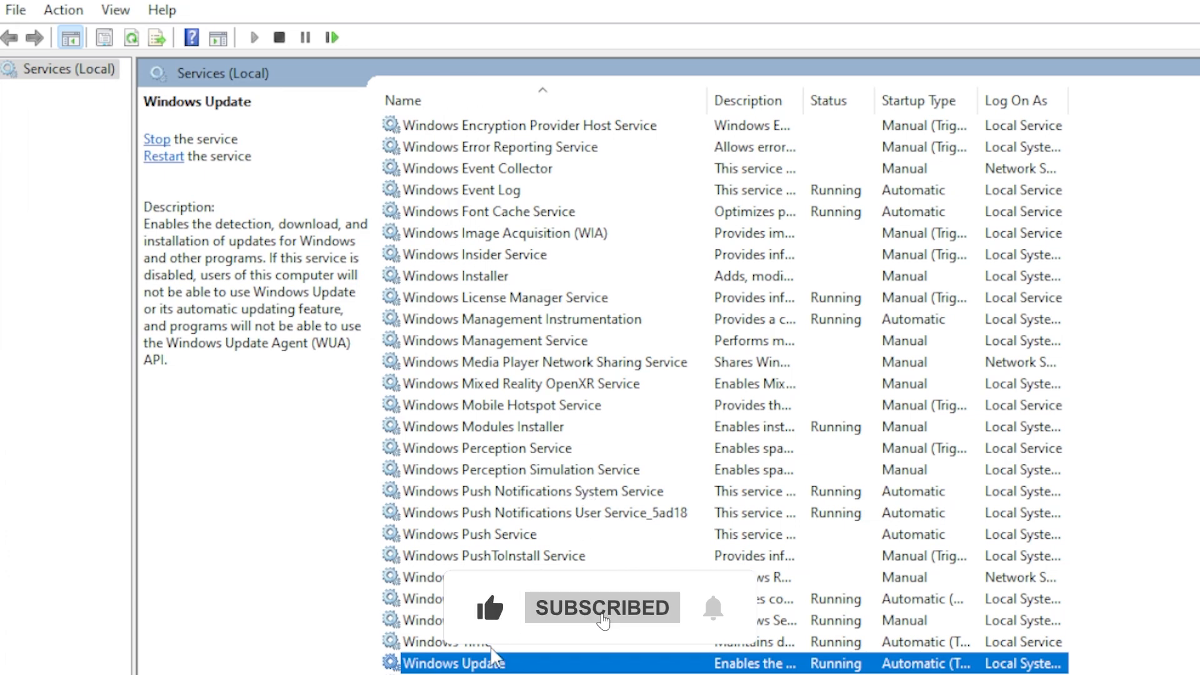
# Start the Windows Update service again in Services
pyautogui.scroll(-3)
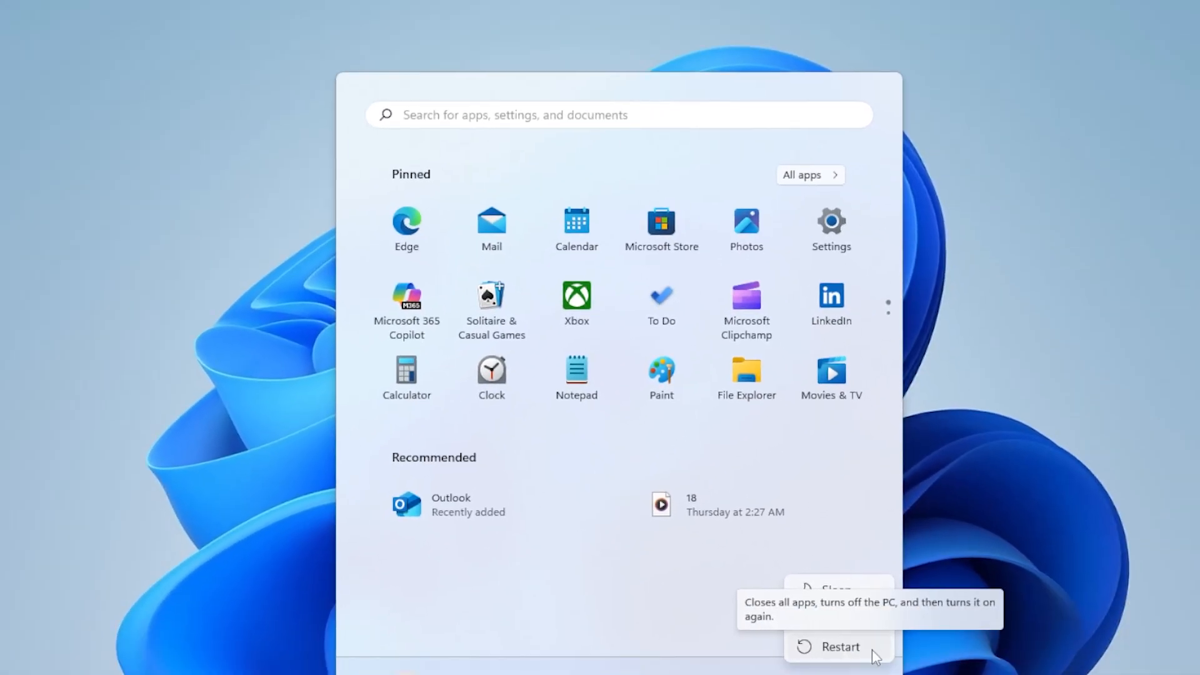
# Restart the computer, then search Start for cmd to find Command Prompt
pyautogui.click(840, 646)
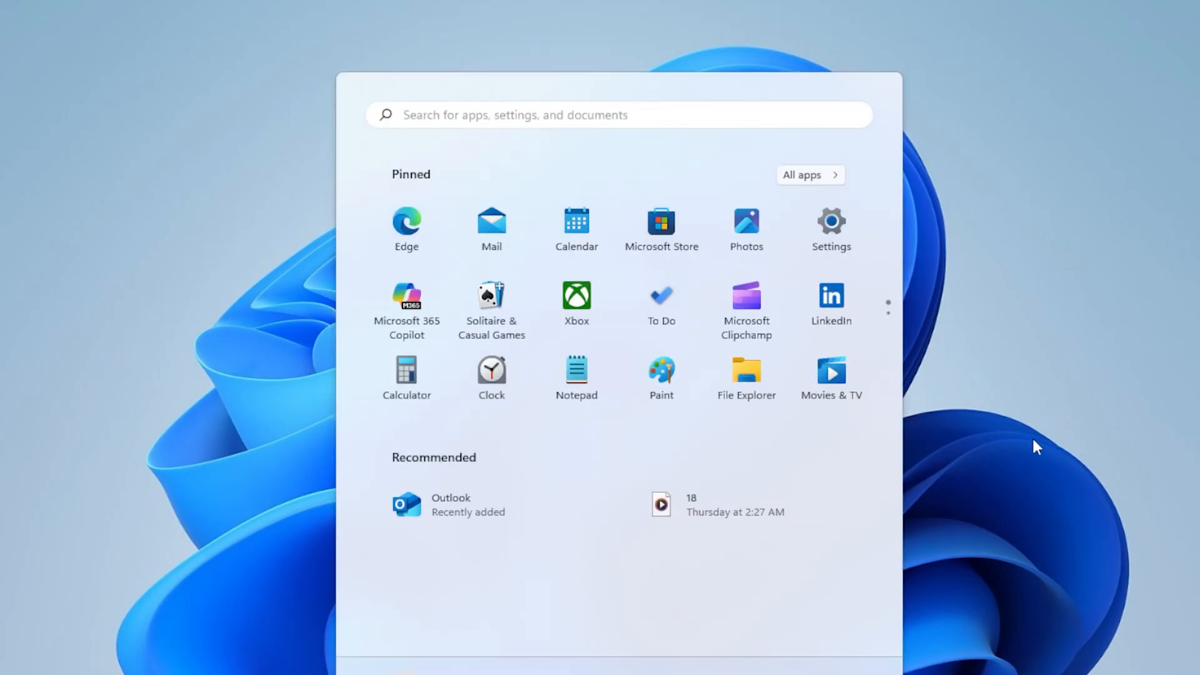
pyautogui.moveTo(1042, 448)
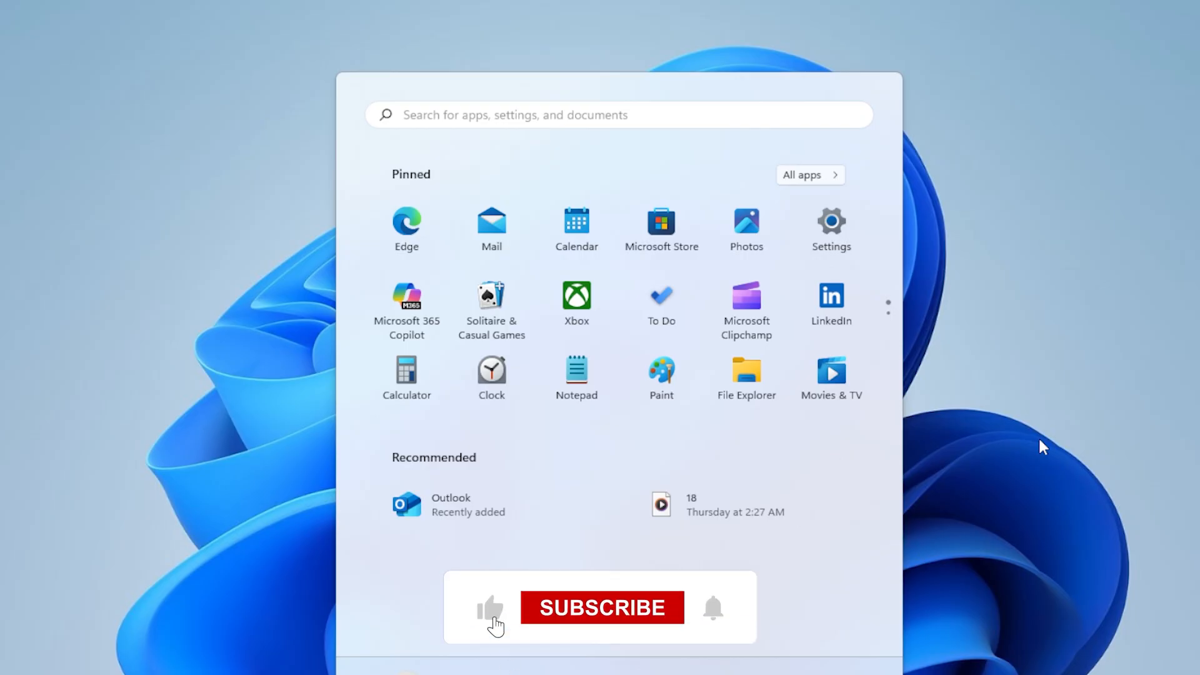
pyautogui.write('cmd')
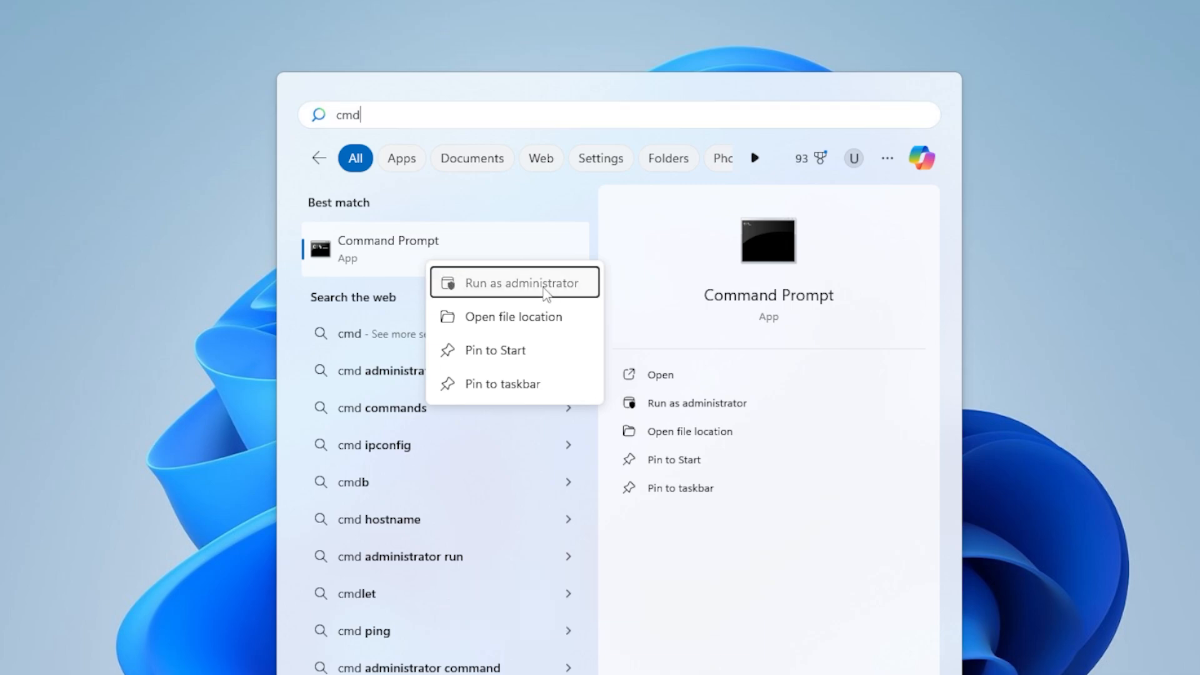
# Run sfc /scannow in an administrator Command Prompt
pyautogui.click(513, 281)
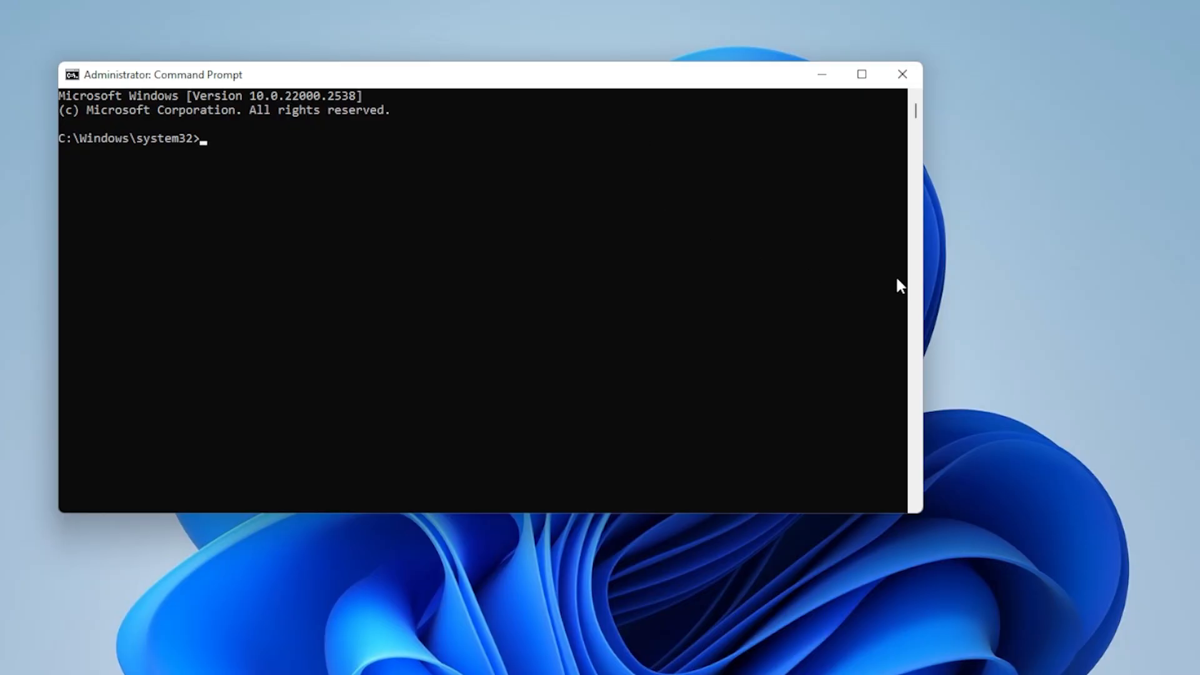
pyautogui.write('sfc /scannow')
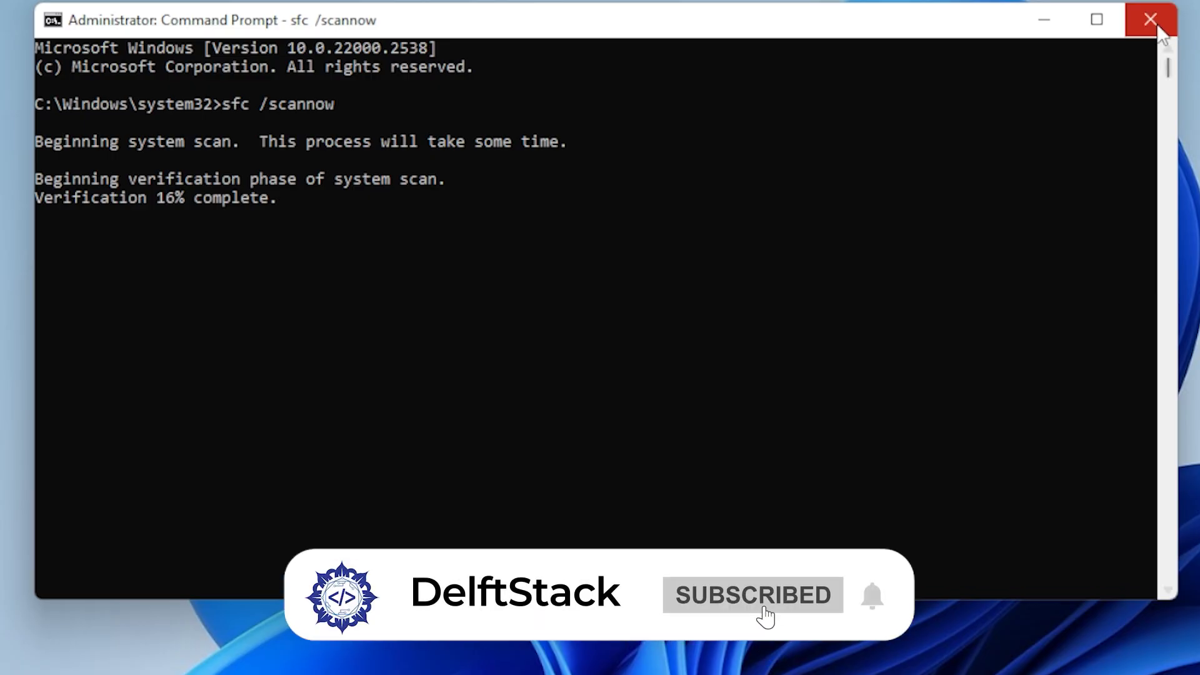
# In a fresh elevated Command Prompt, run DISM /online /cleanup-image /checkhealth
pyautogui.click(1150, 20)
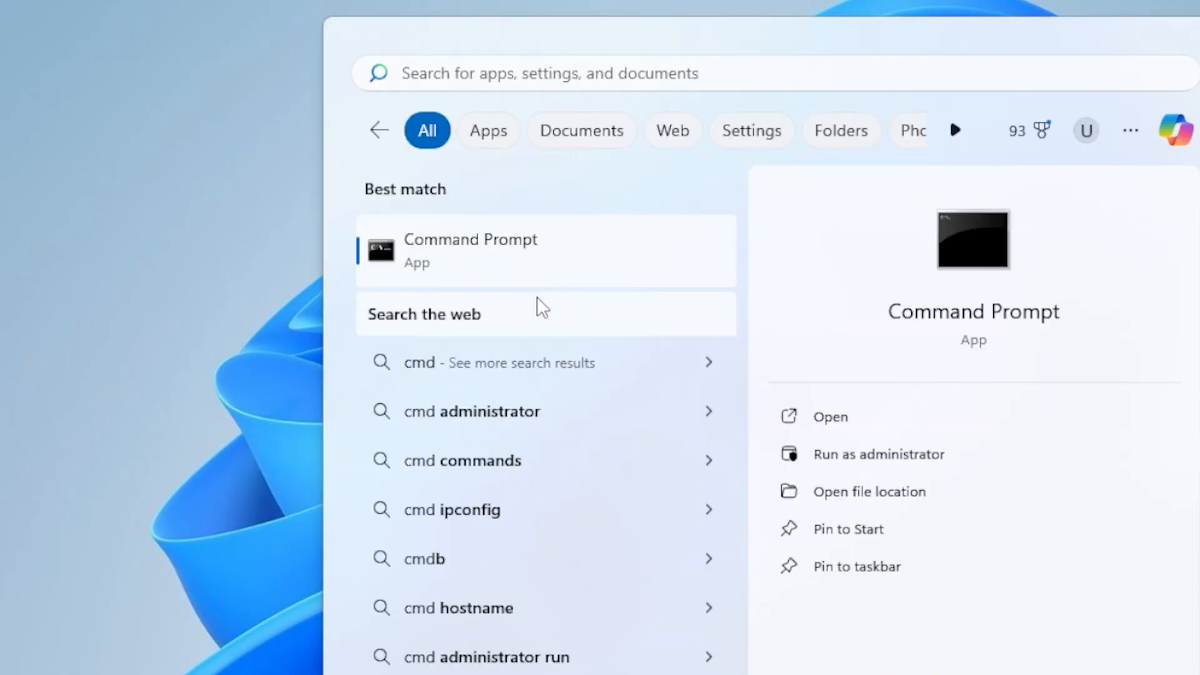
pyautogui.click(879, 454)
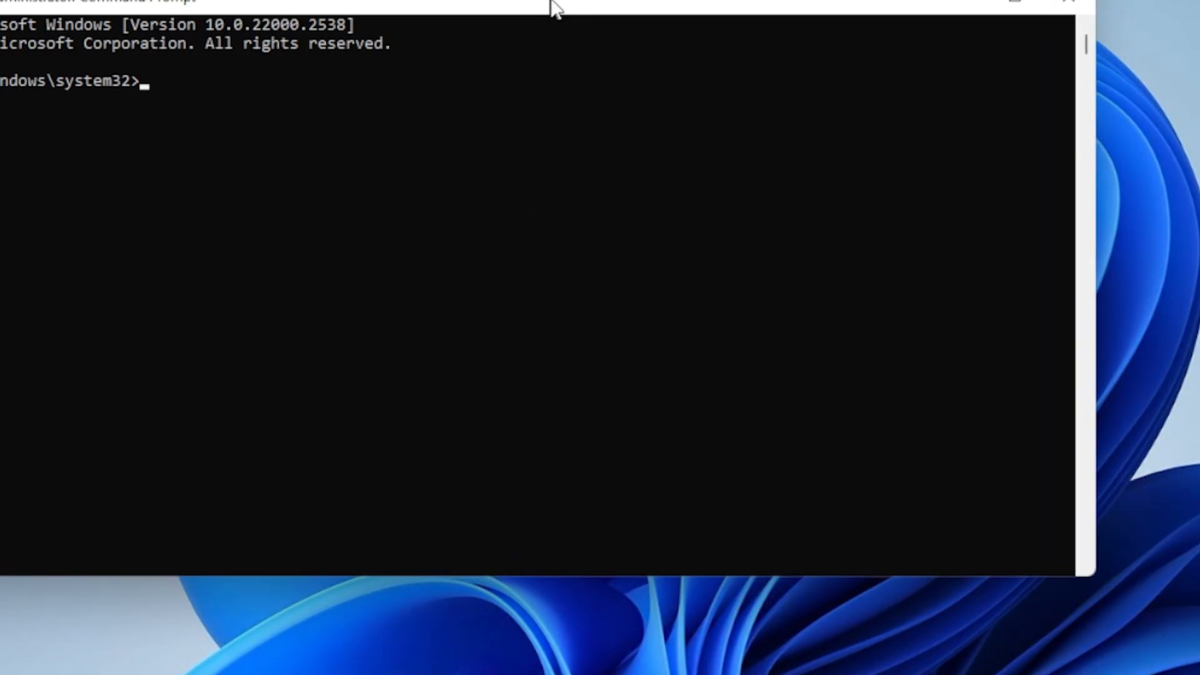
pyautogui.write('DISM /')
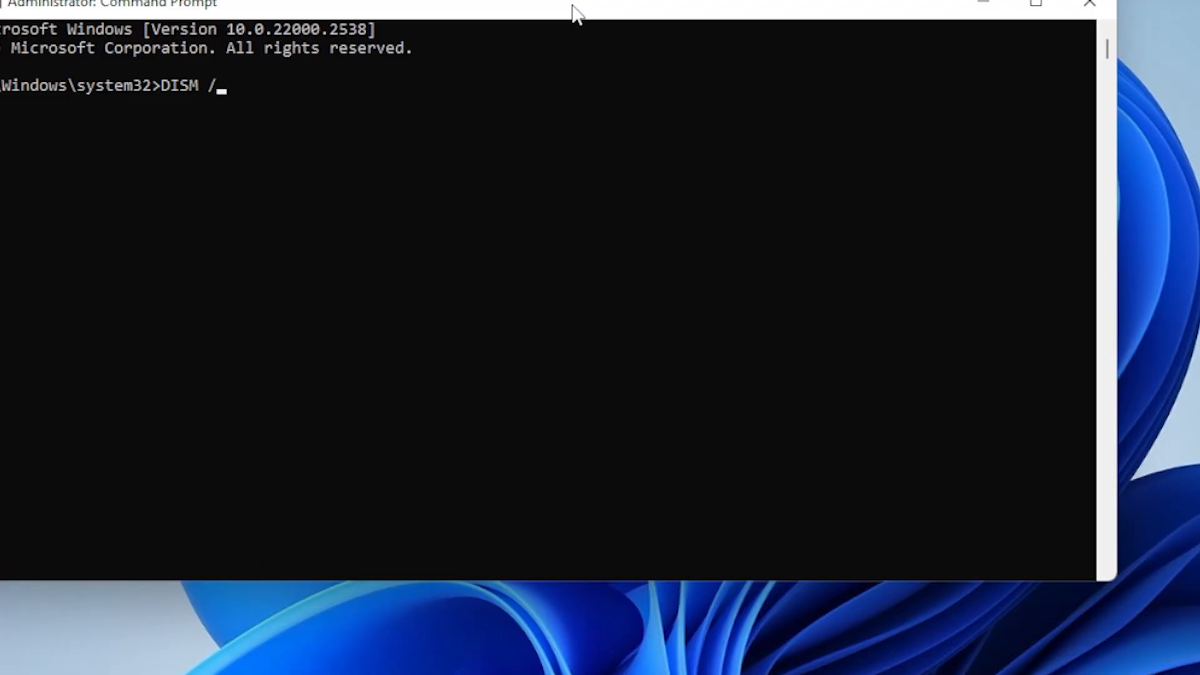
pyautogui.write('onl')
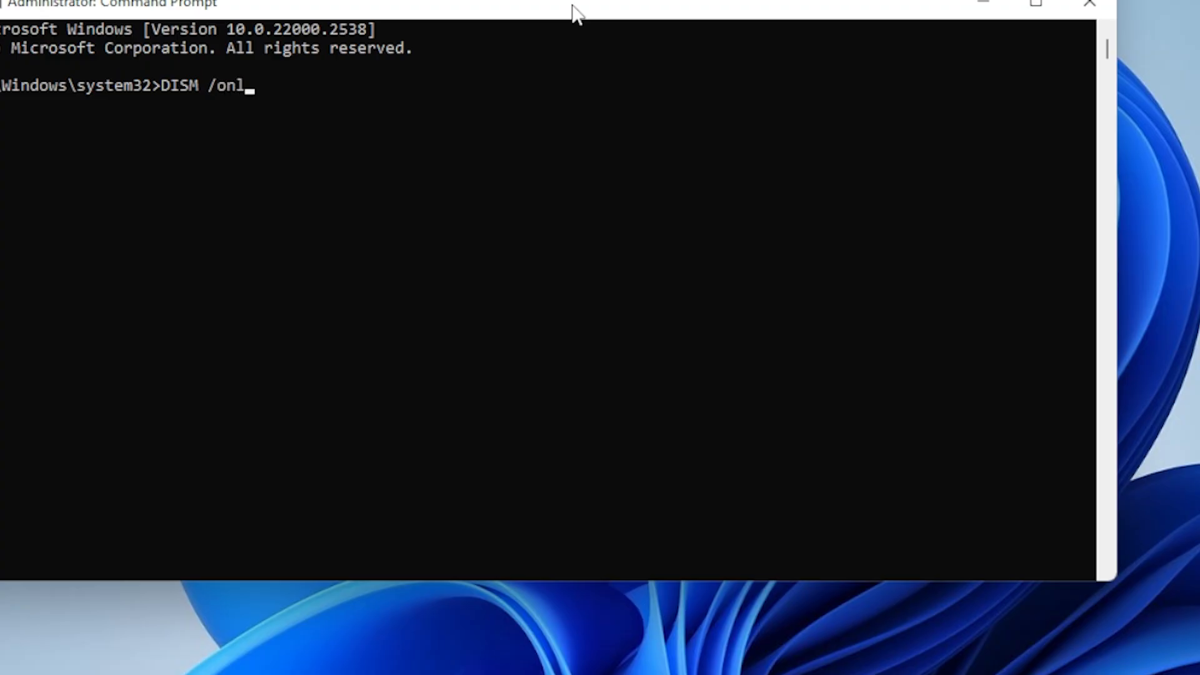
pyautogui.write('ine /')
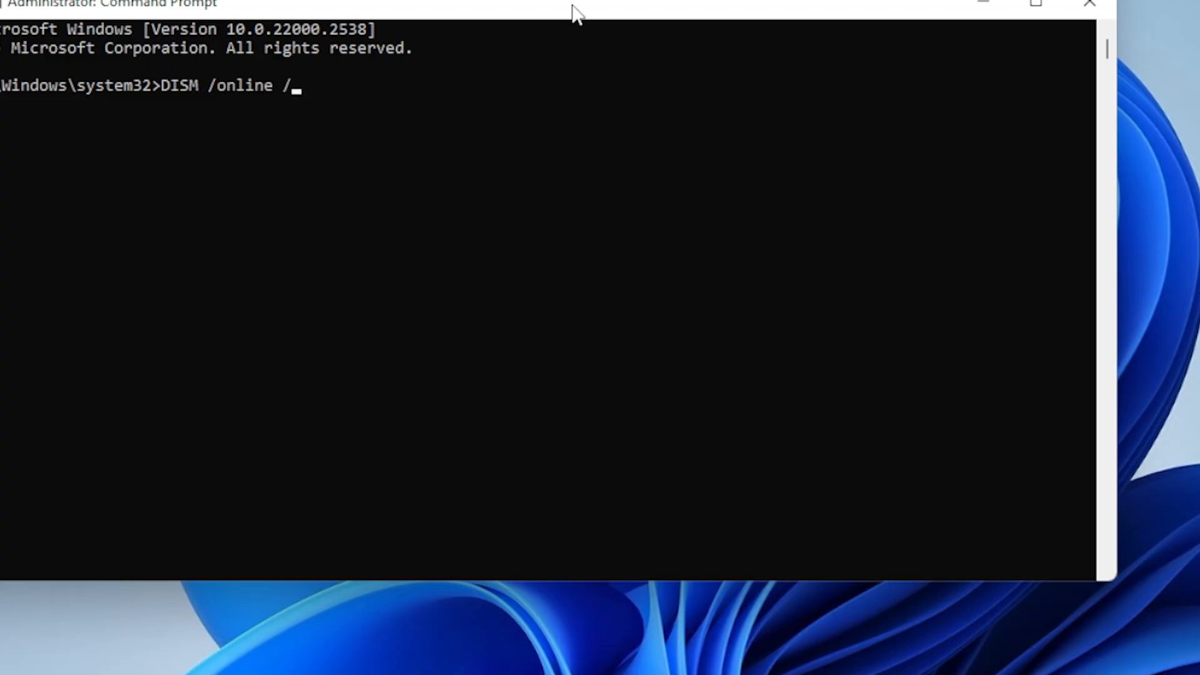
pyautogui.write('cleanup')
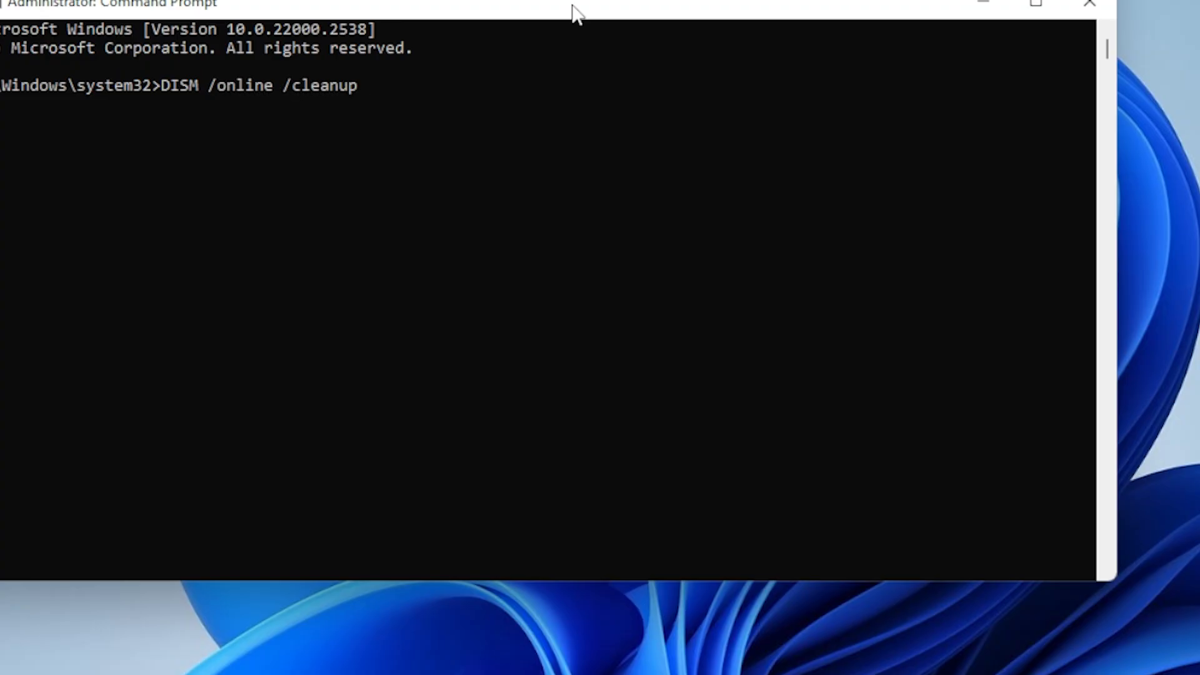
pyautogui.write('-image /')
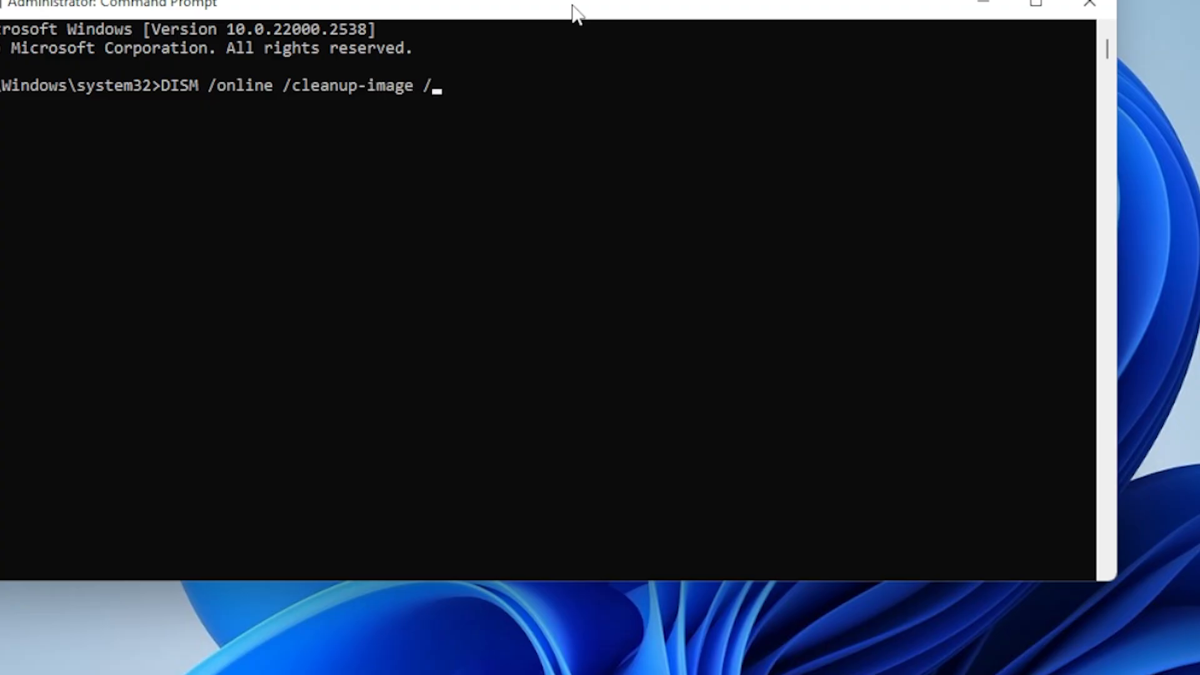
pyautogui.write('c')
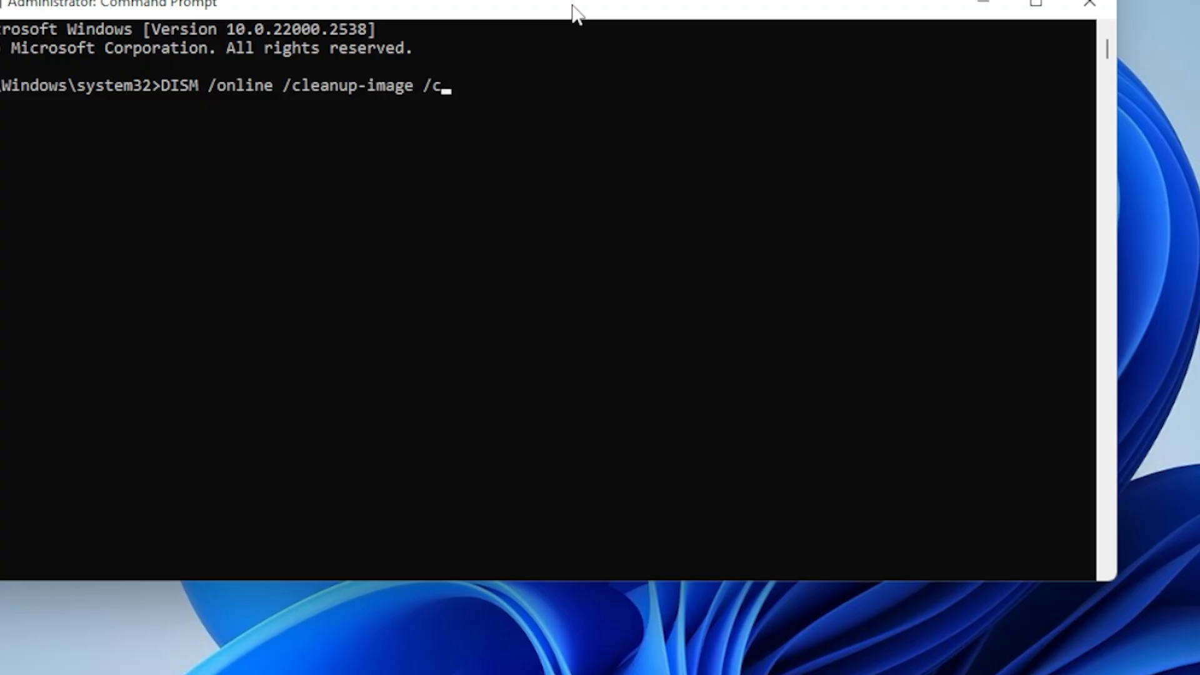
pyautogui.write('heckhealth')
pyautogui.write('DISM')
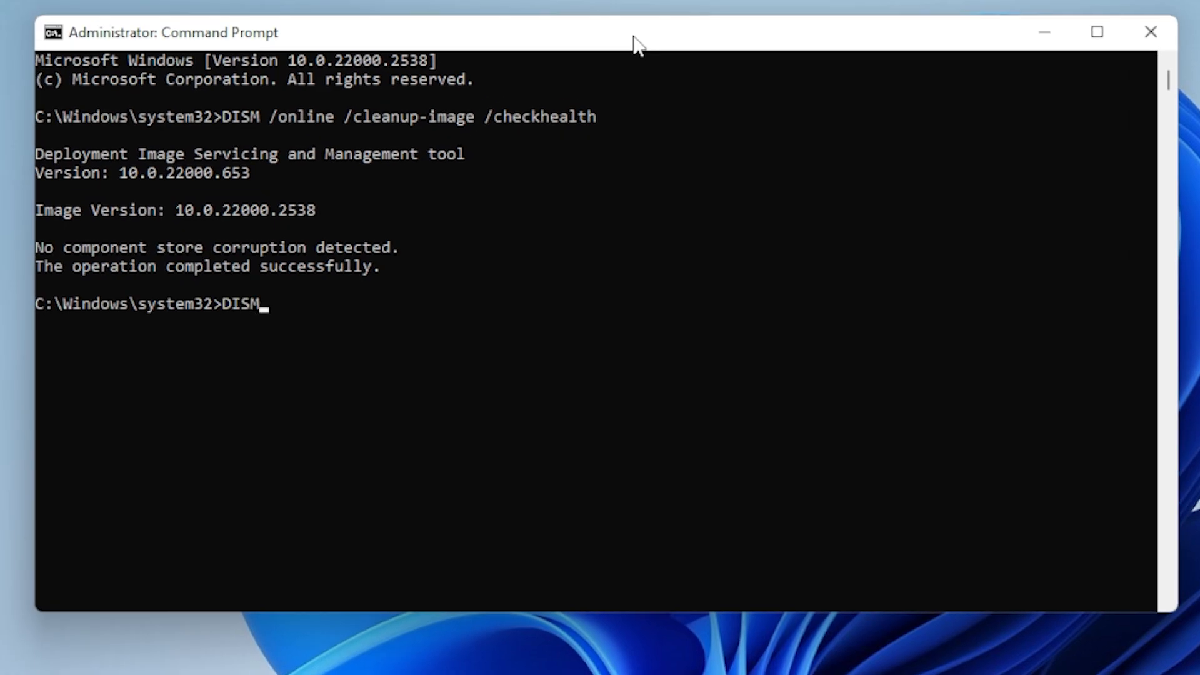
# Enter DISM /online /cleanup-image /scanhealth
pyautogui.write('/onli')
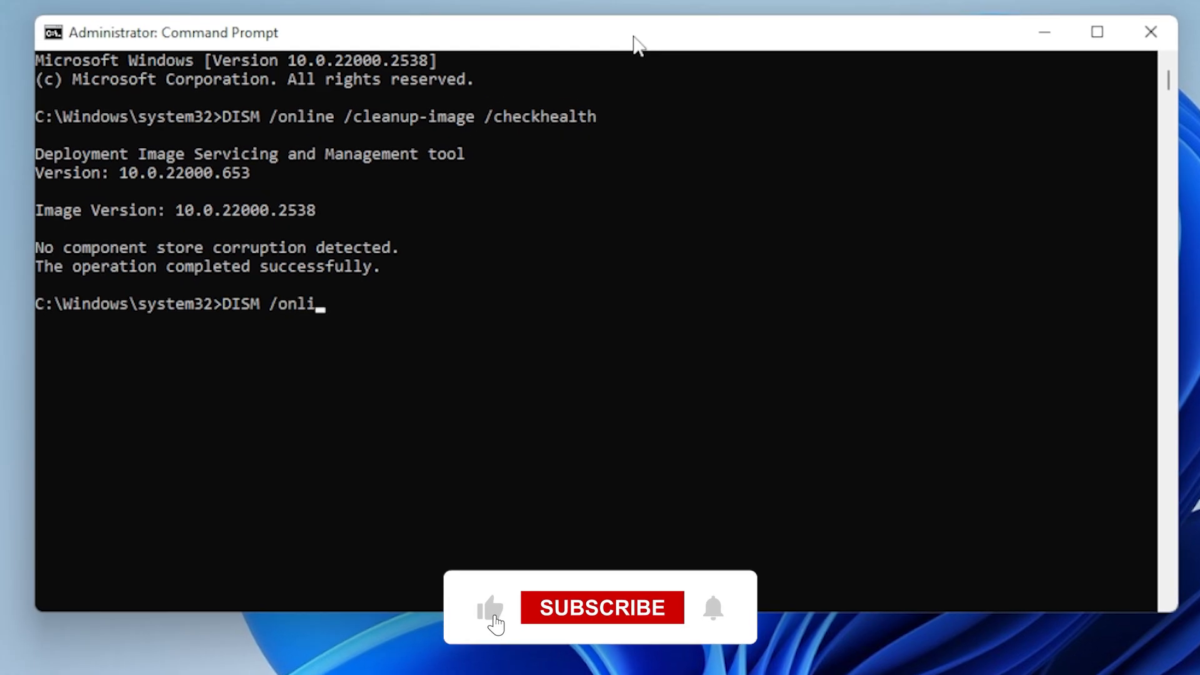
pyautogui.write('ne /cleanup-image')
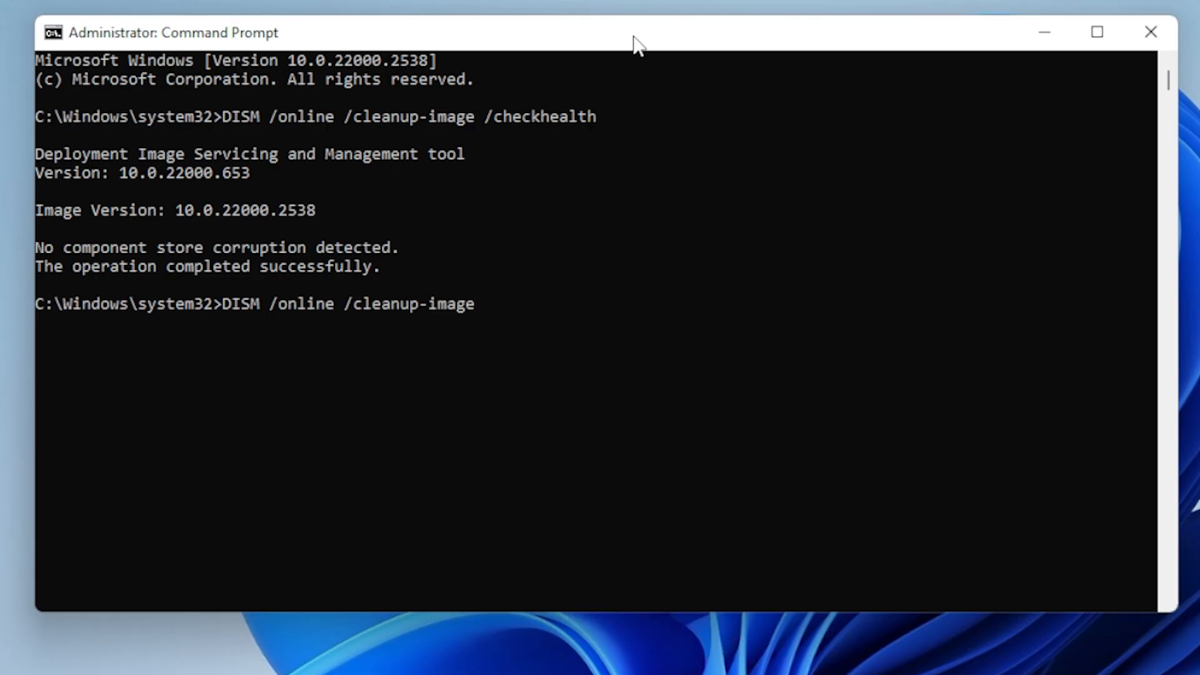
pyautogui.write('/')
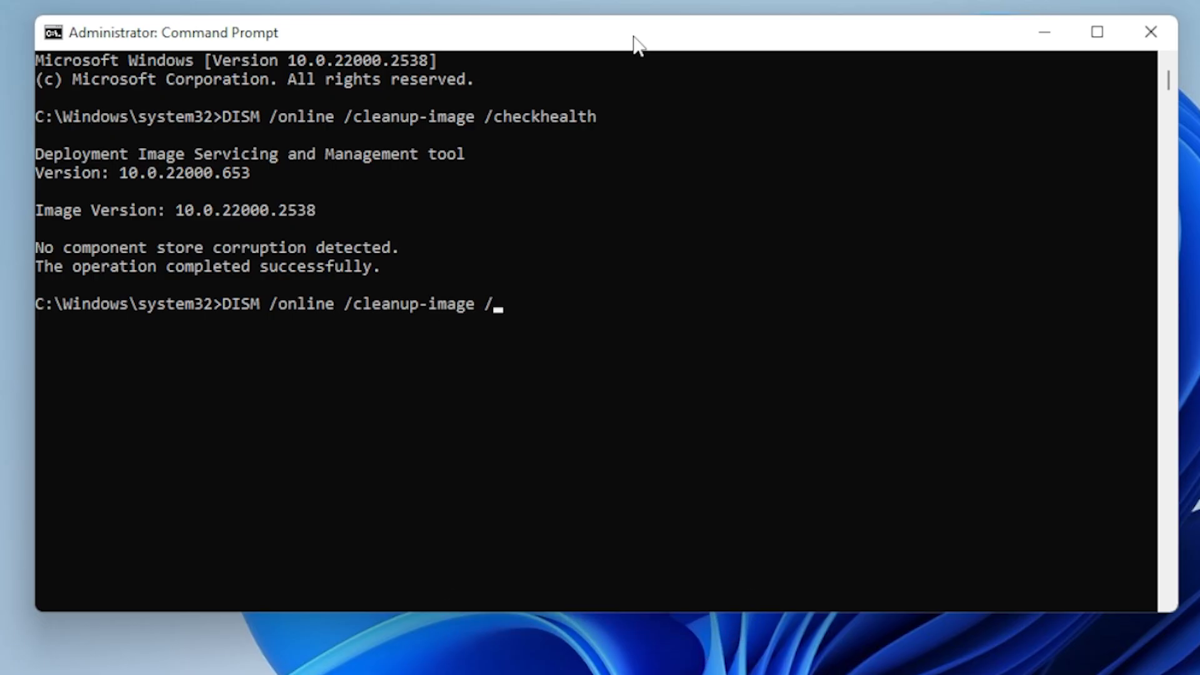
pyautogui.write('scanhealth')
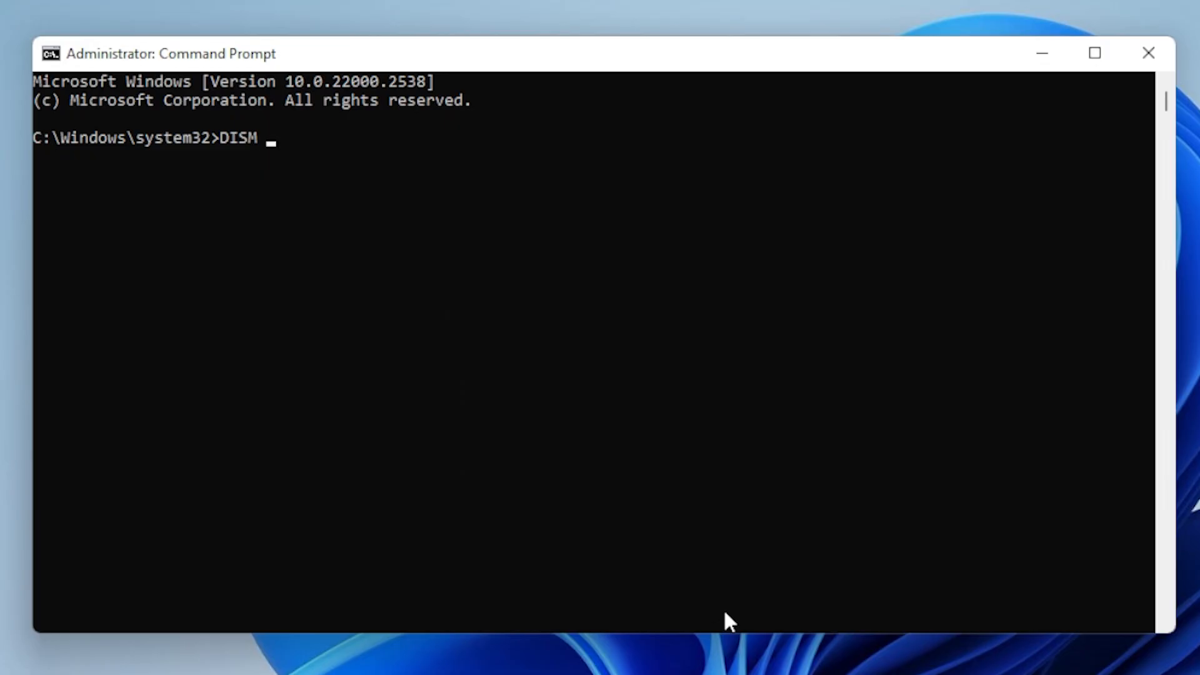
# Enter another DISM /online /cleanup-image command
pyautogui.write('/o')
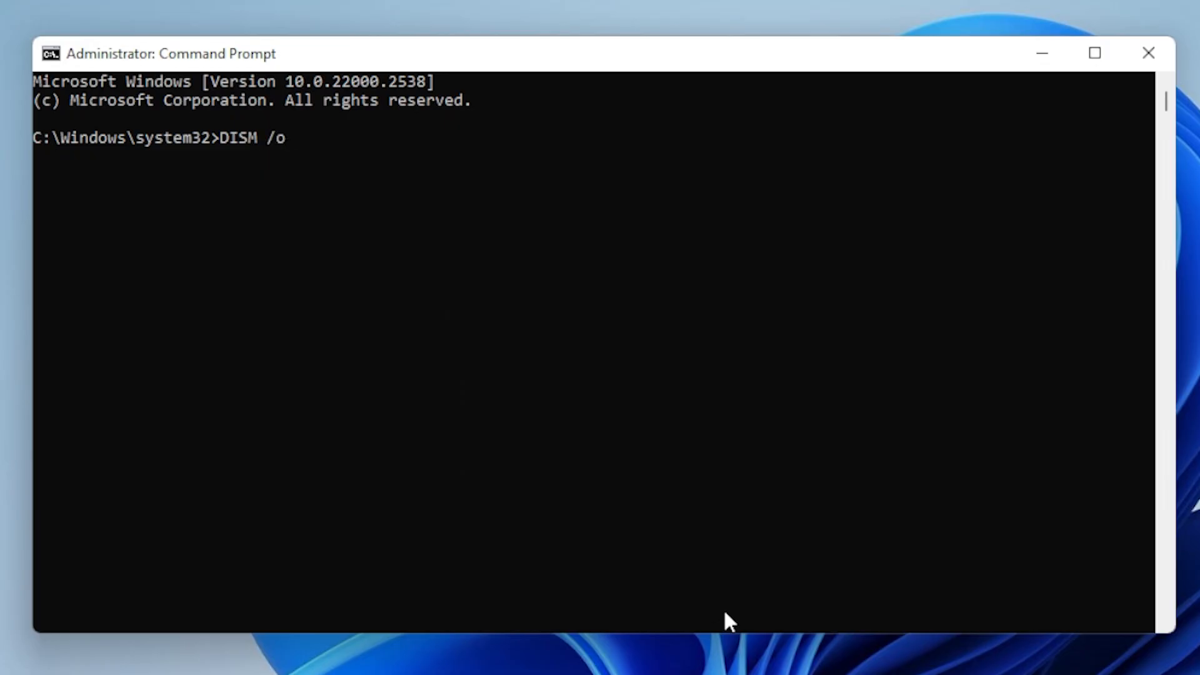
pyautogui.write('nline /')
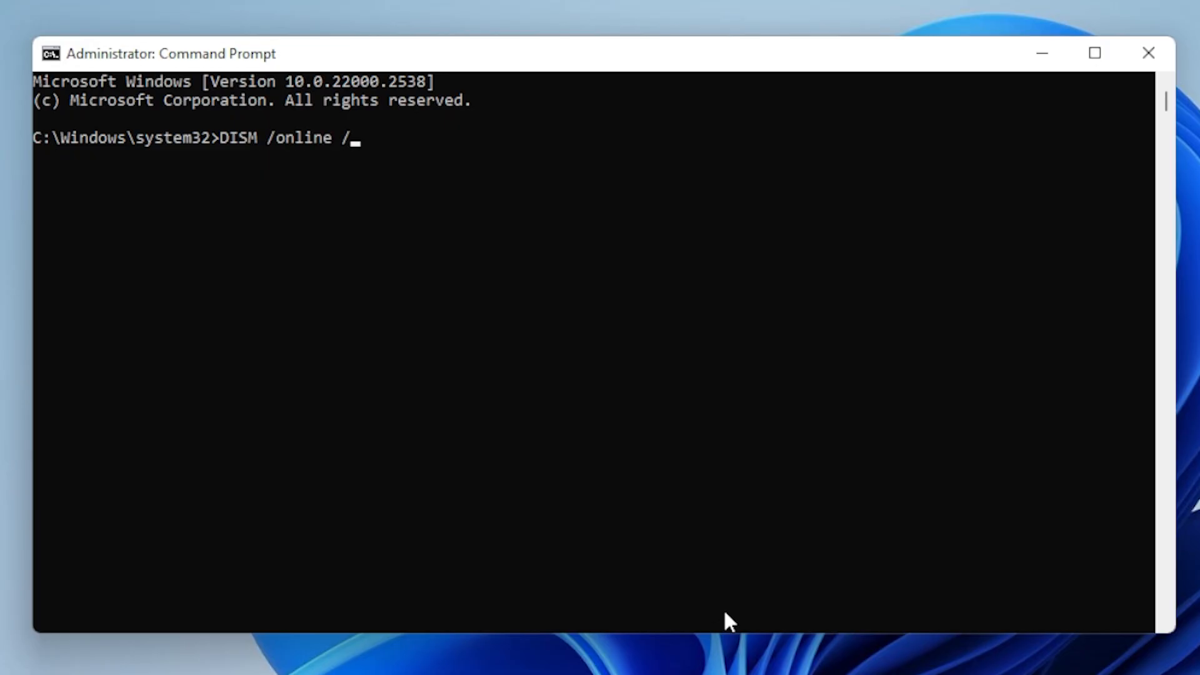
pyautogui.write('cleanup-')
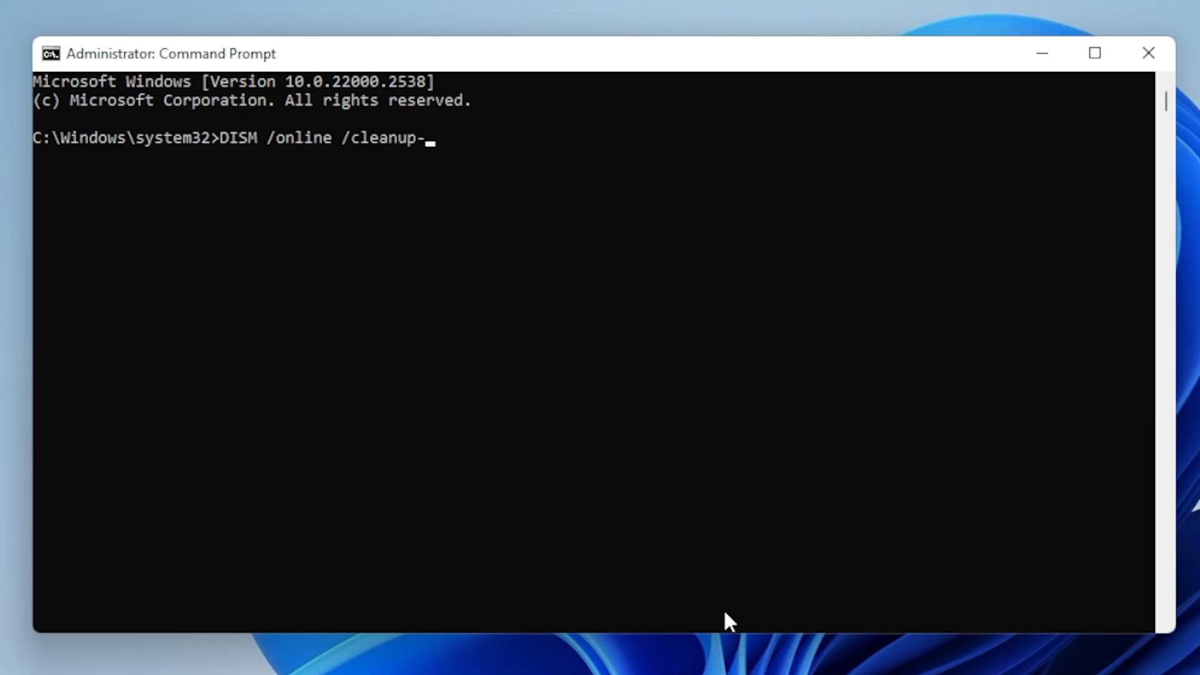
pyautogui.write('imag')
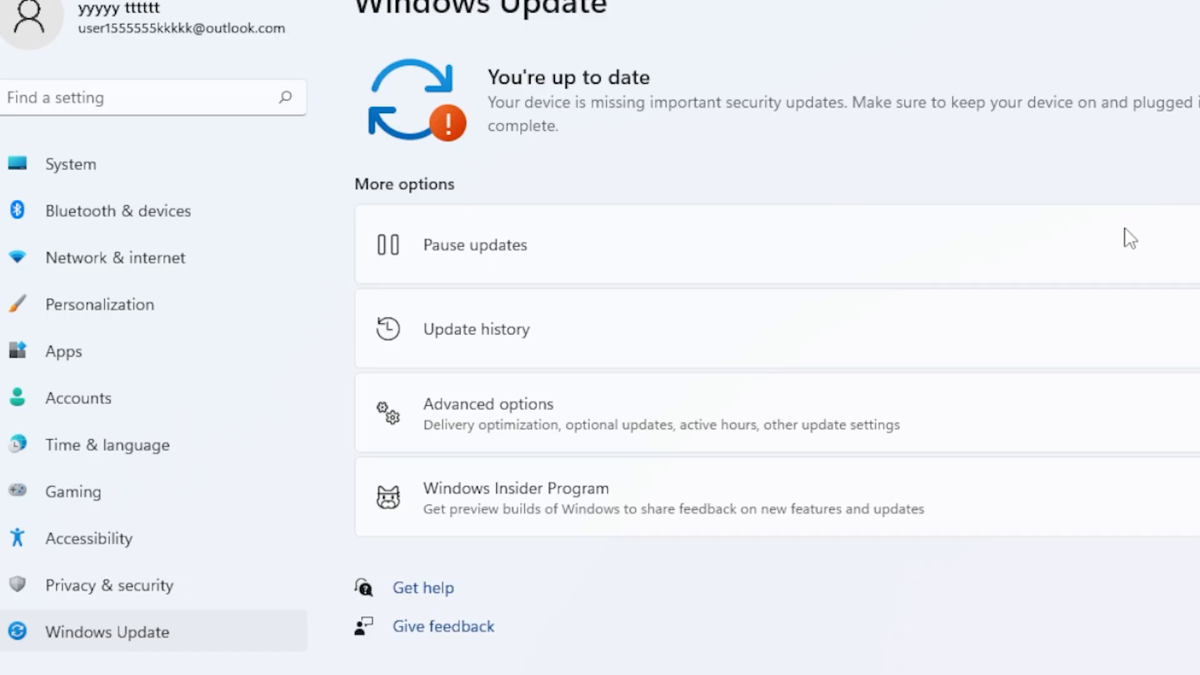
# View Update history listing seven installed quality updates with KB numbers
pyautogui.click(475, 329)
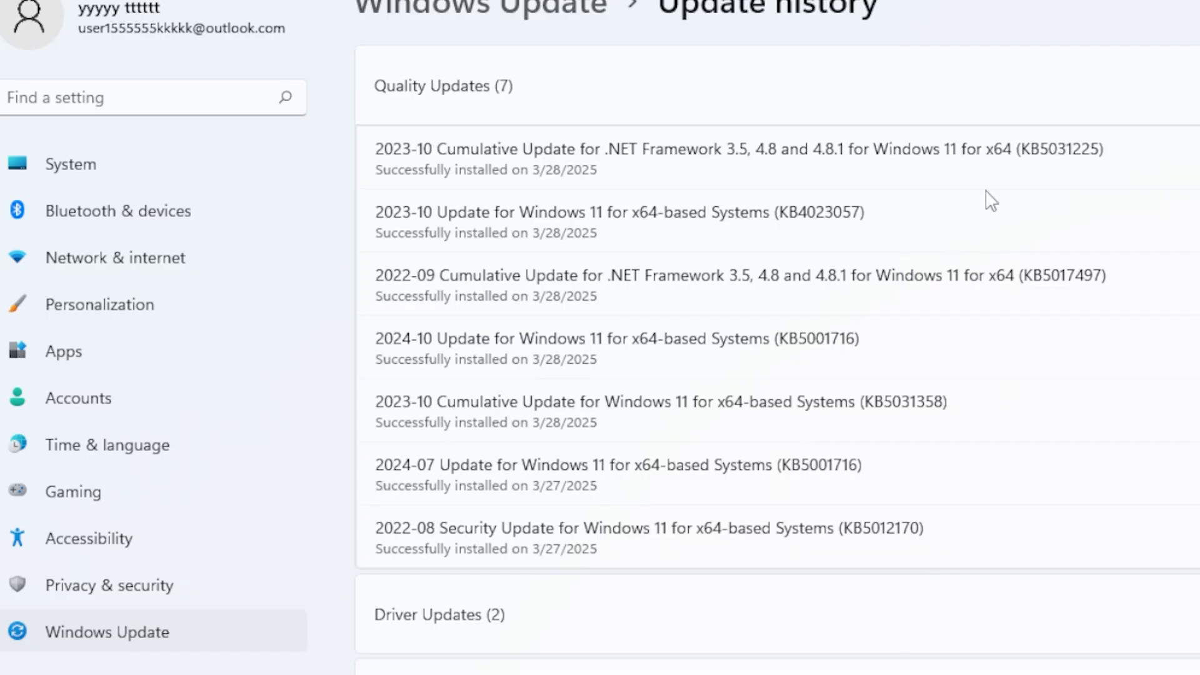
pyautogui.moveTo(733, 211)
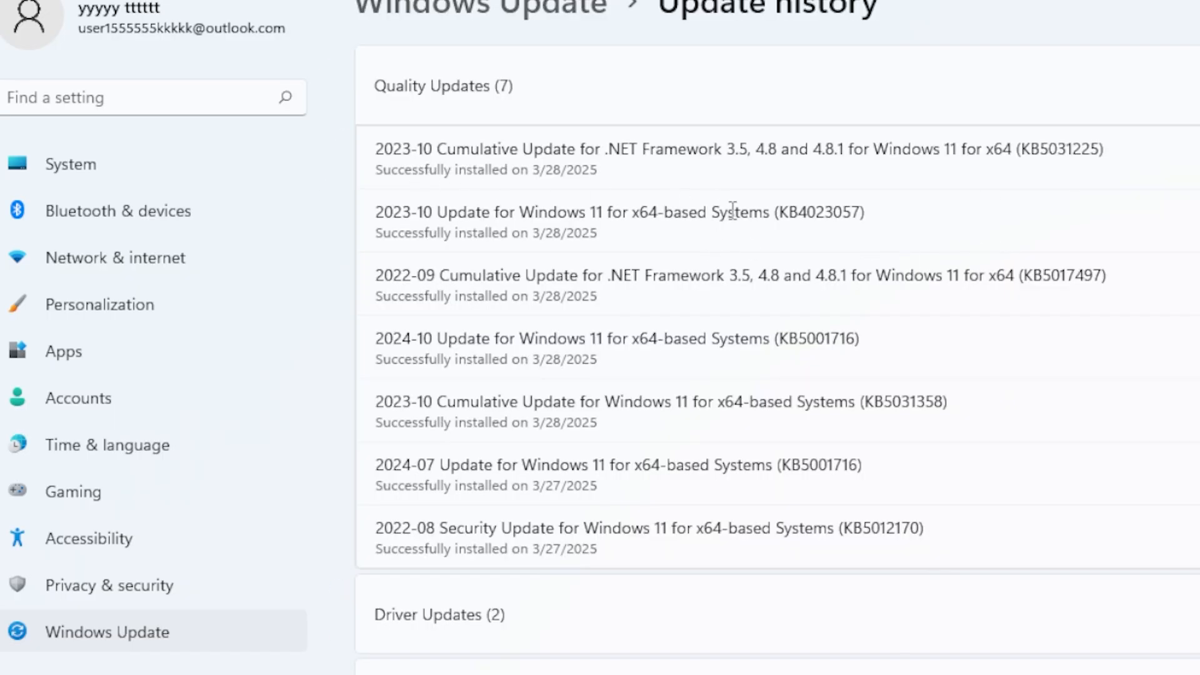
pyautogui.doubleClick(809, 213)
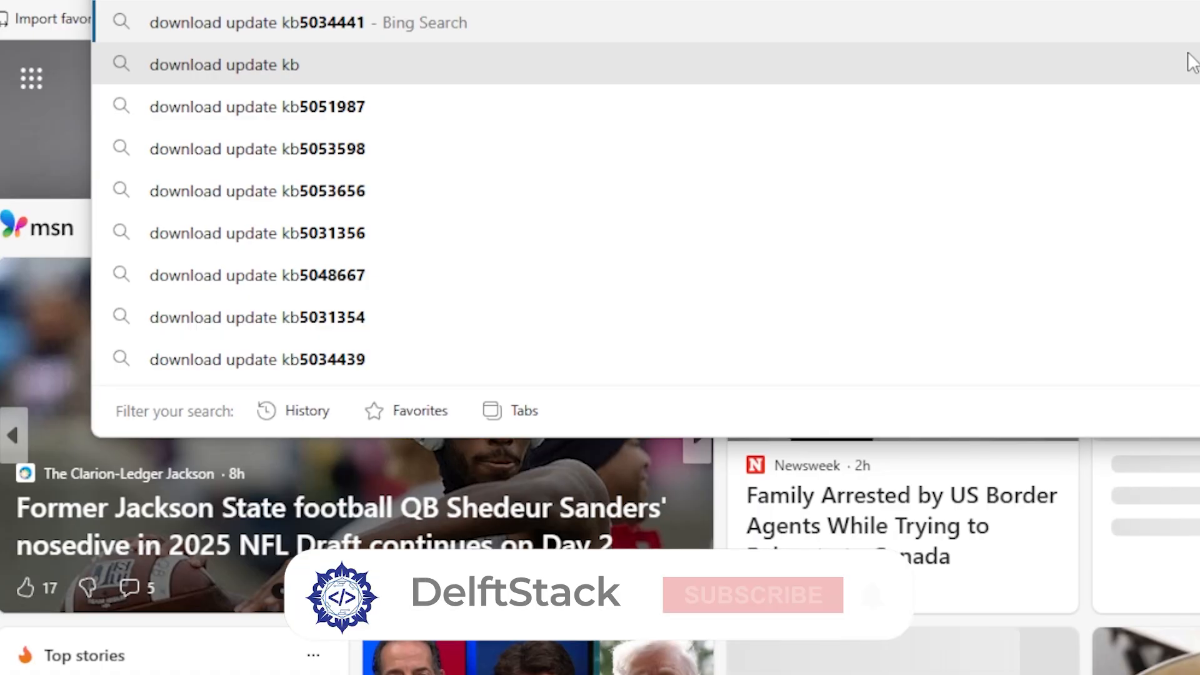
# Search Bing for 'download update kb5034441' and browse results down to the Microsoft Update Catalog link
pyautogui.click(259, 22)
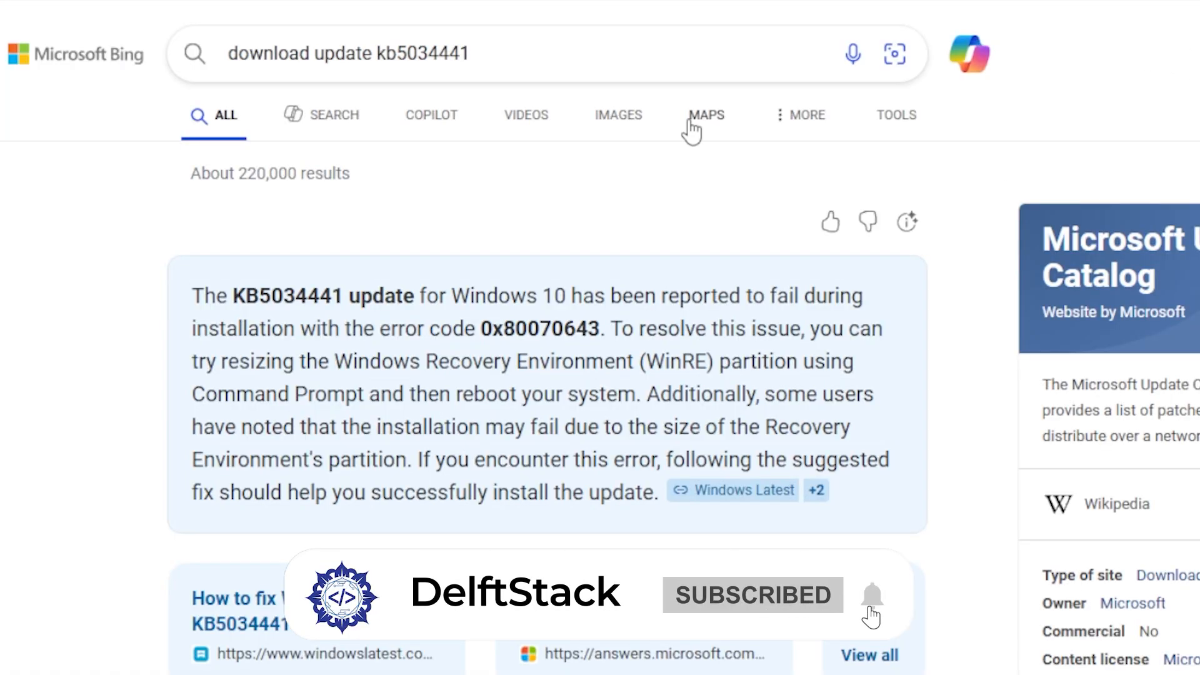
pyautogui.scroll(-3)
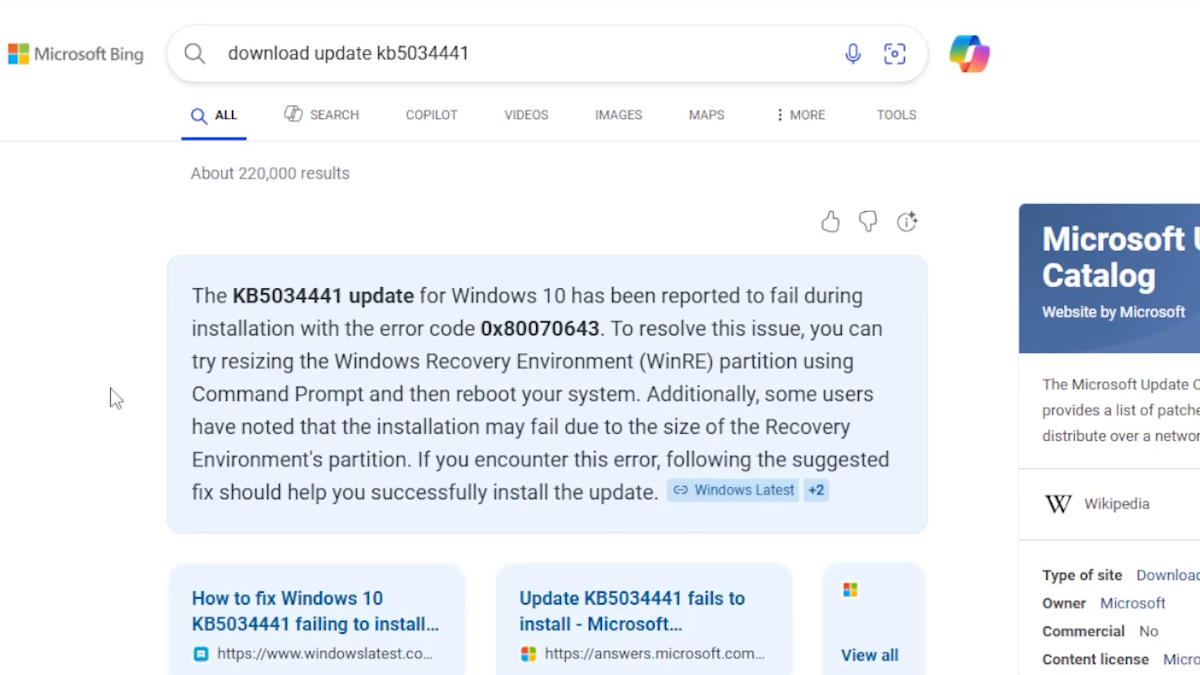
pyautogui.scroll(-3)
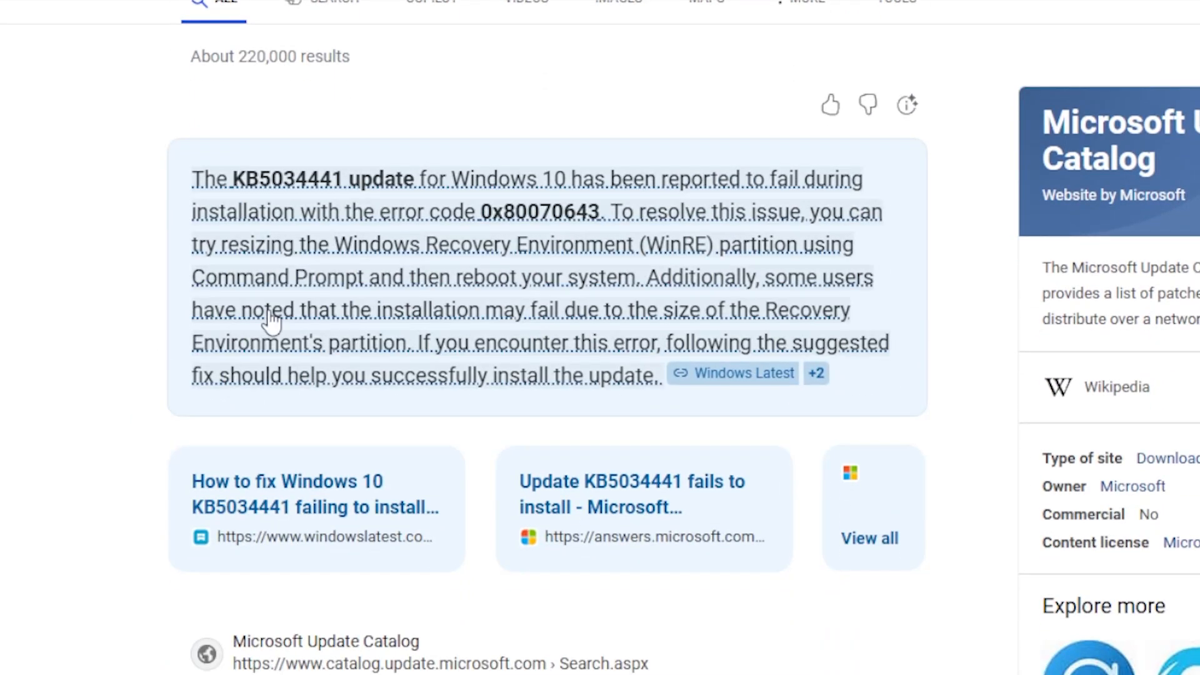
pyautogui.scroll(-3)
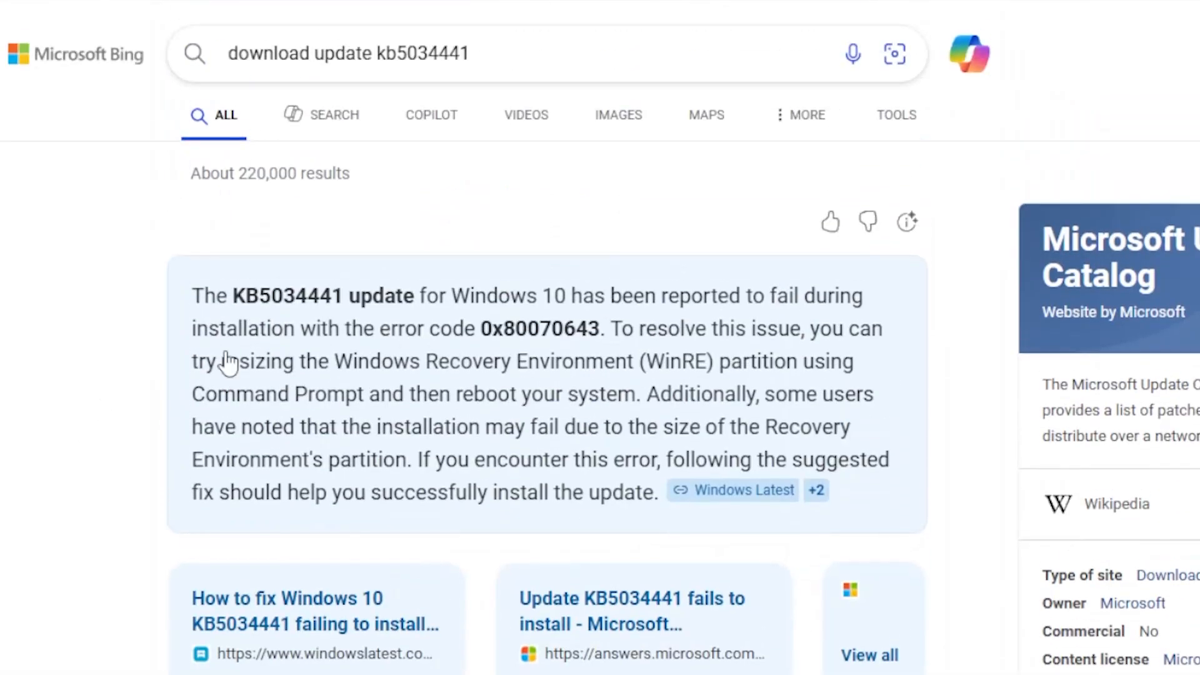
pyautogui.moveTo(550, 173)
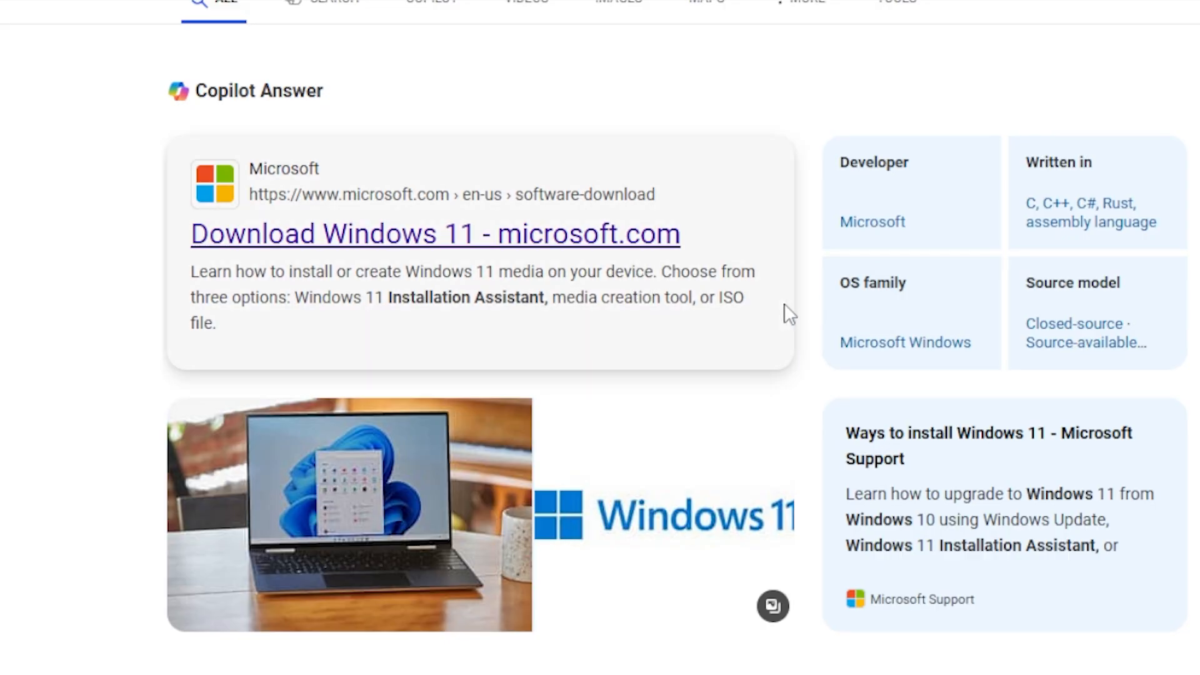
# Go to microsoft.com's Download Windows 11 page and reach the Installation Assistant's Download Now section
pyautogui.click(434, 234)
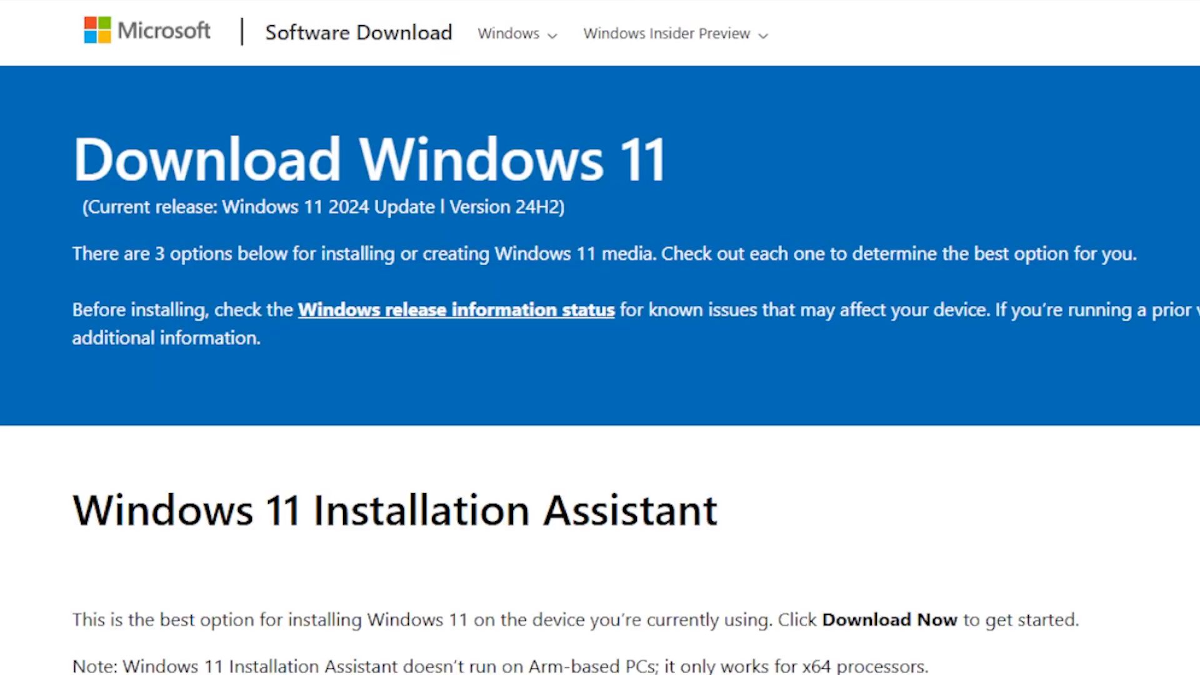
pyautogui.scroll(-3)
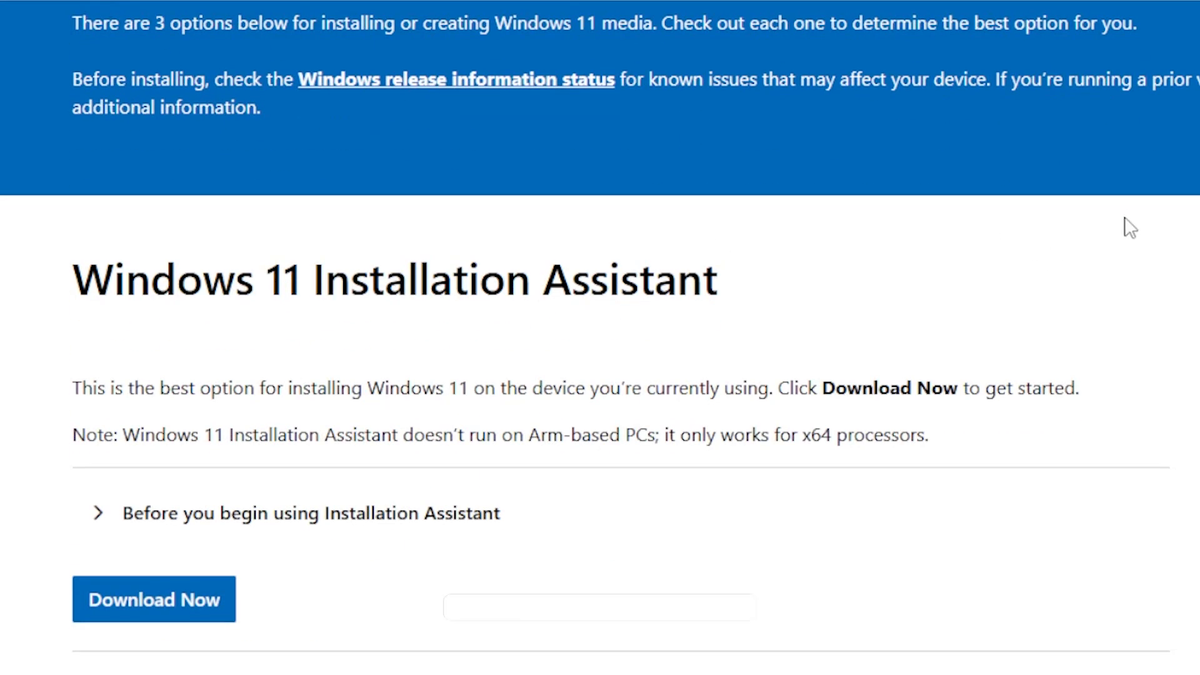
pyautogui.scroll(-3)
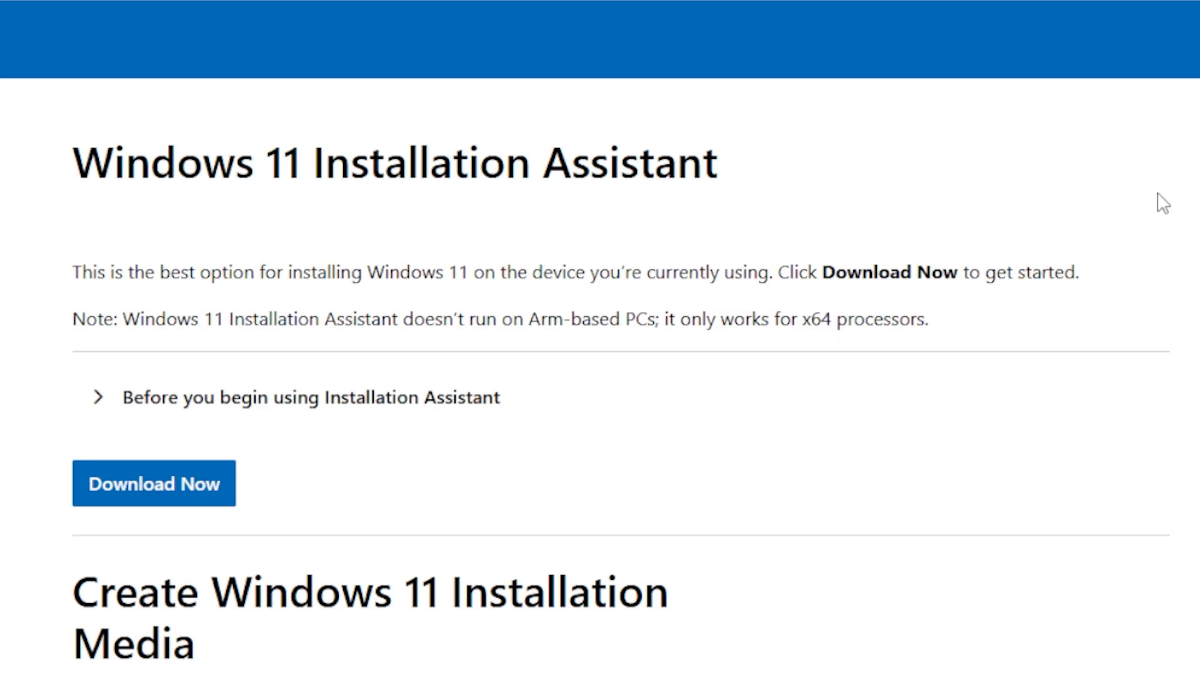
pyautogui.moveTo(1182, 215)
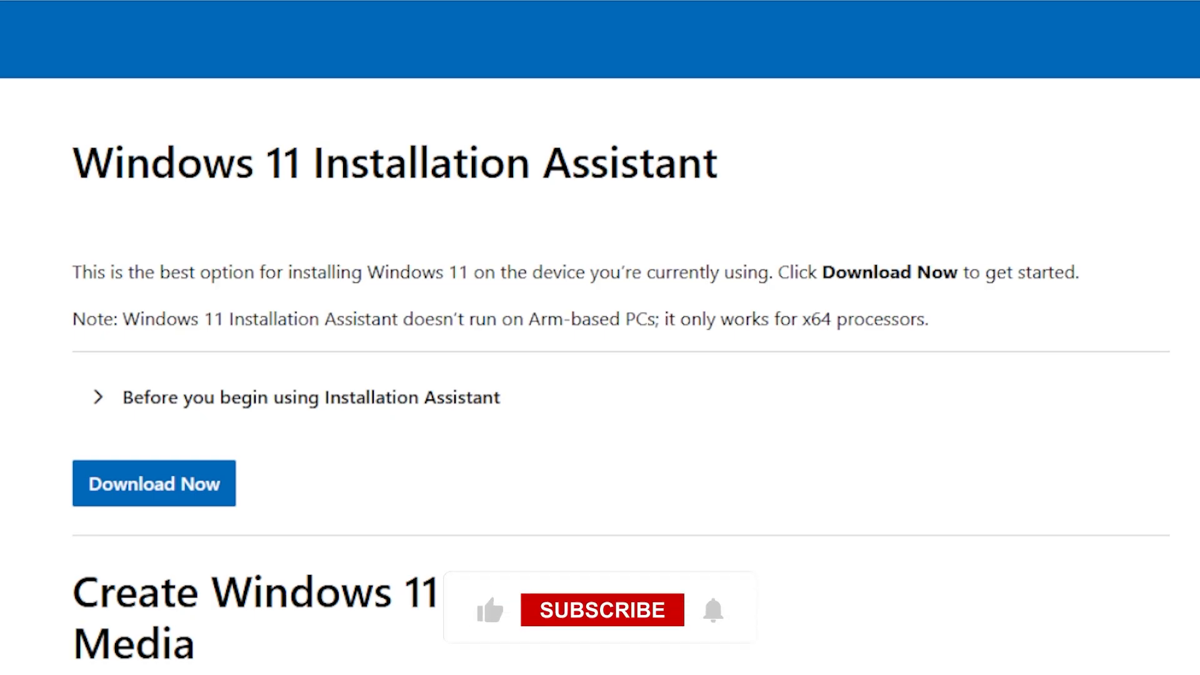
pyautogui.moveTo(603, 609)
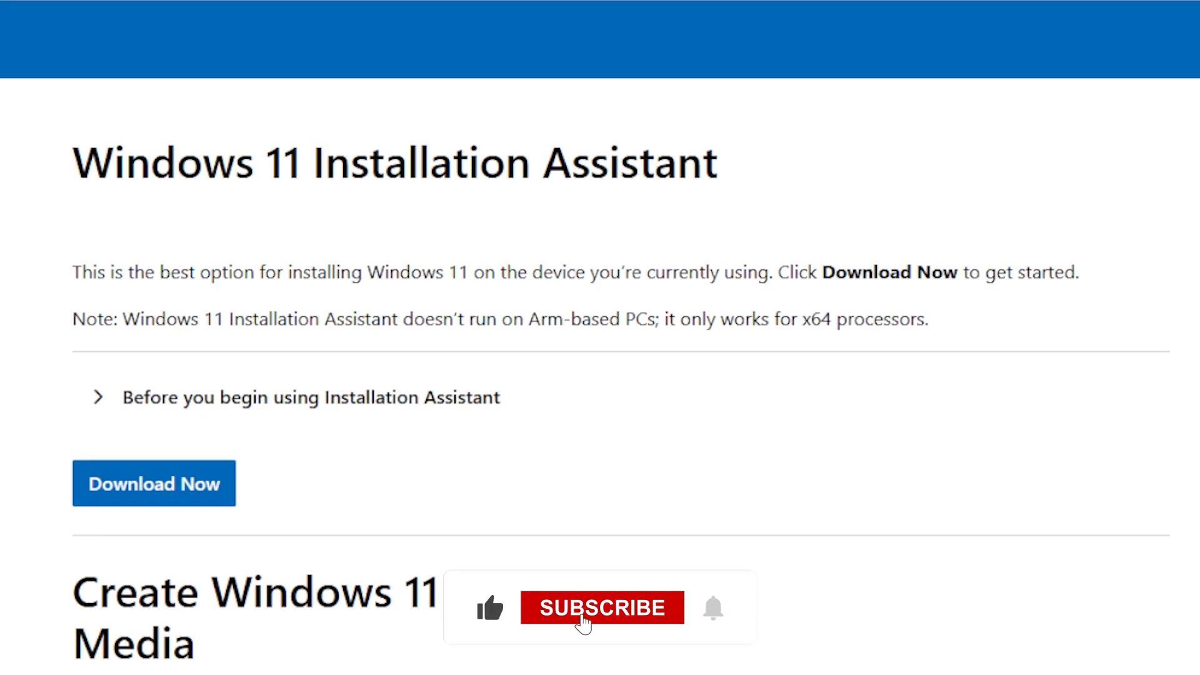
pyautogui.click(602, 607)
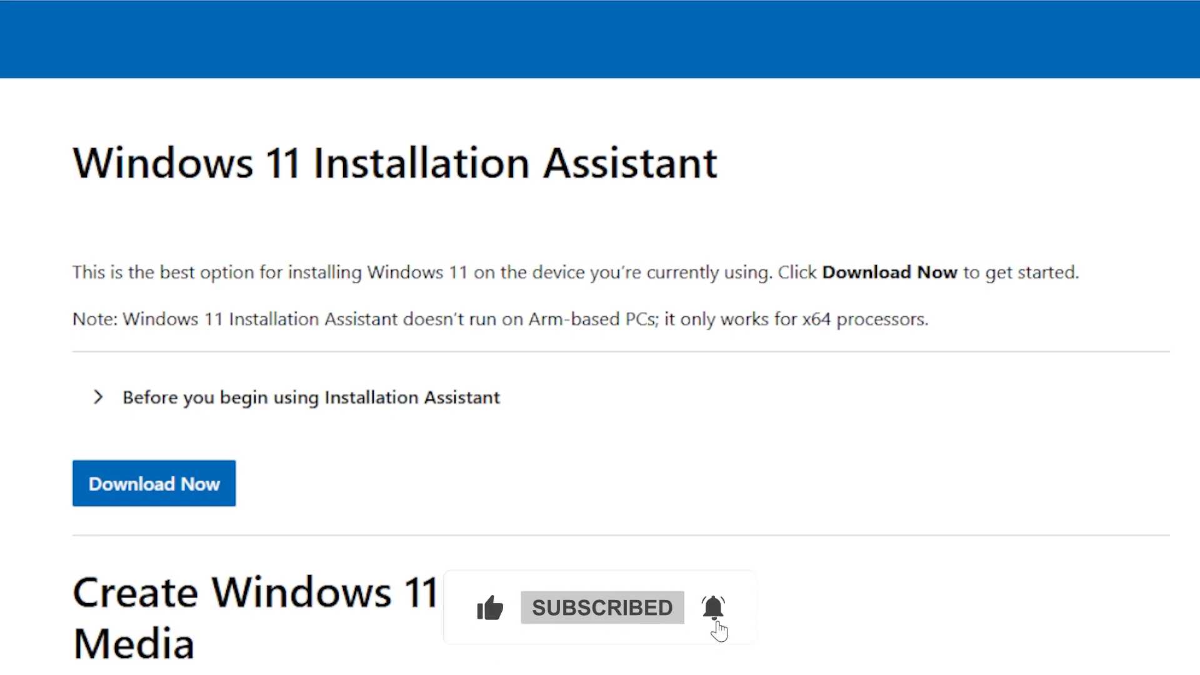